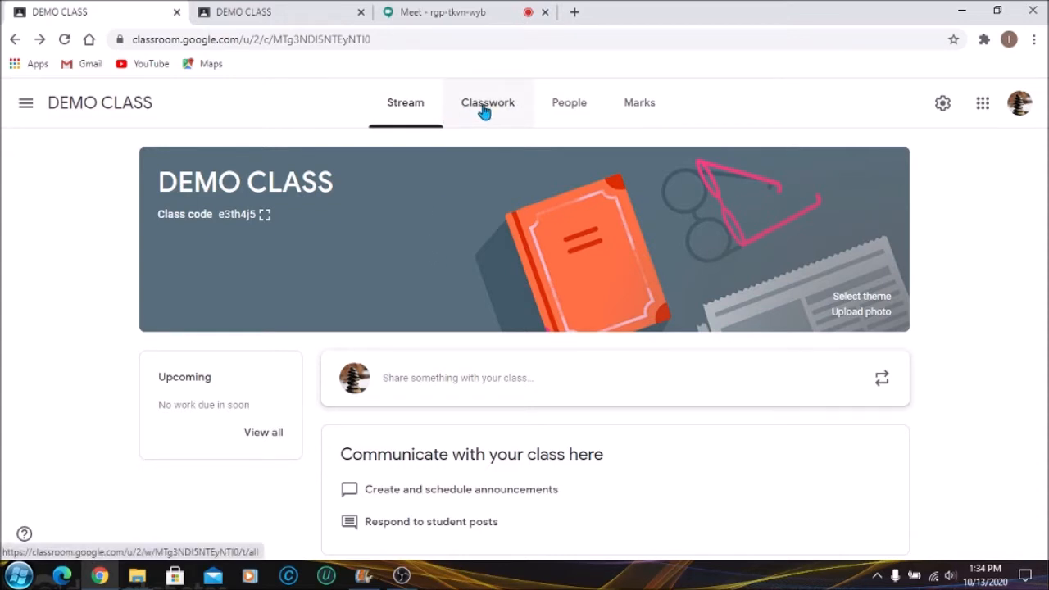
- Switch DEMO CLASS from its stream to the Classwork page
left_click(488, 101)
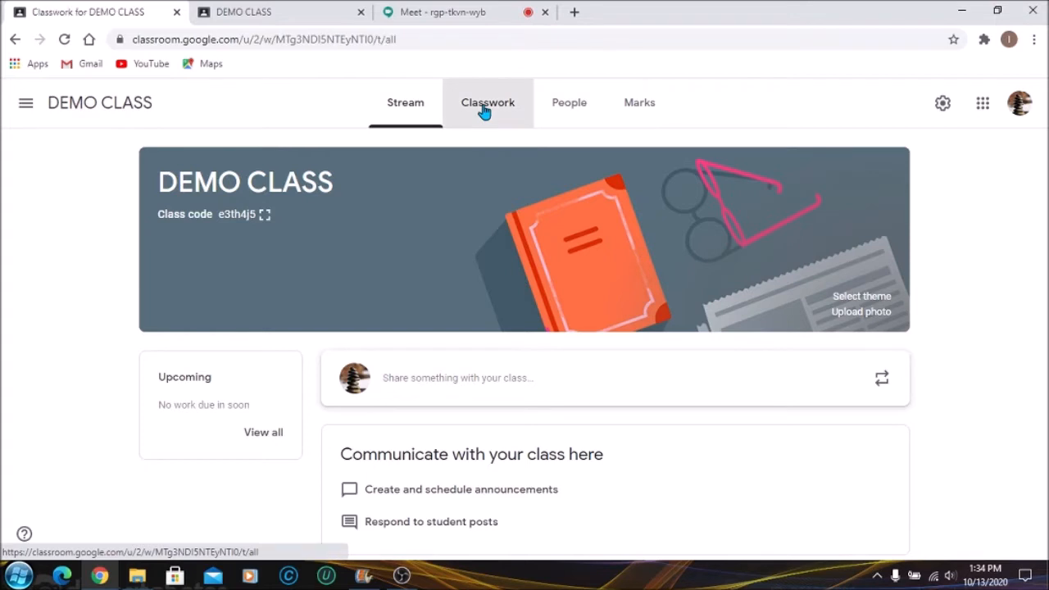
left_click(489, 102)
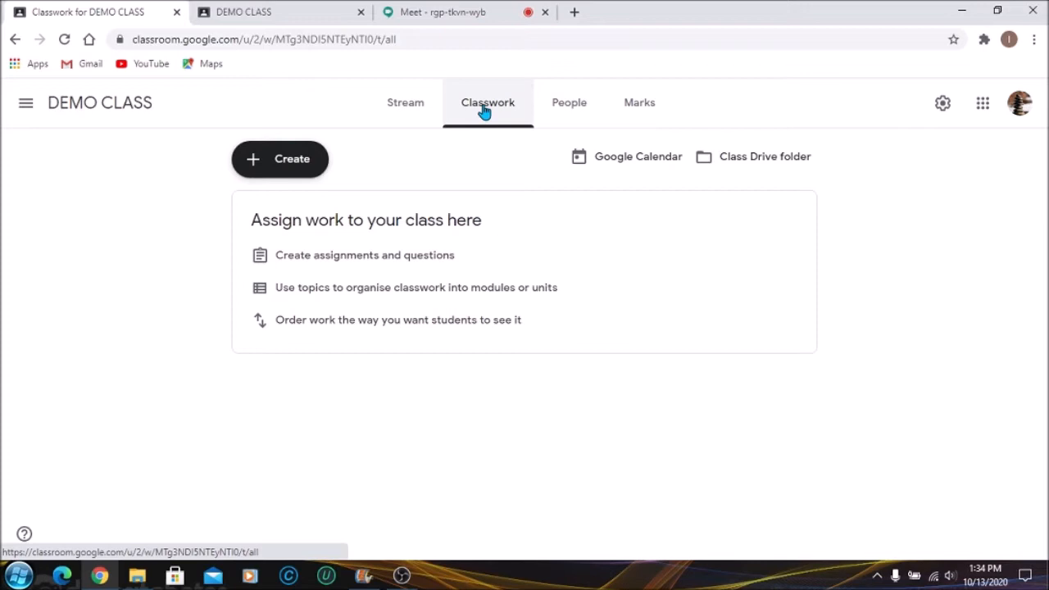
mouse_move(282, 135)
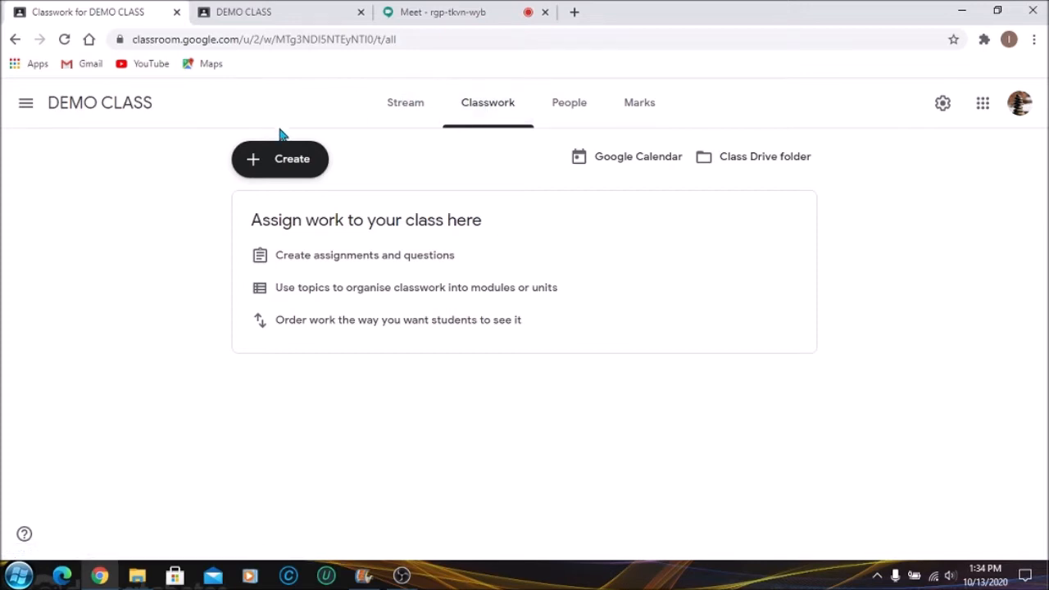
- Create a classwork topic named DAILY REGISTER
left_click(279, 157)
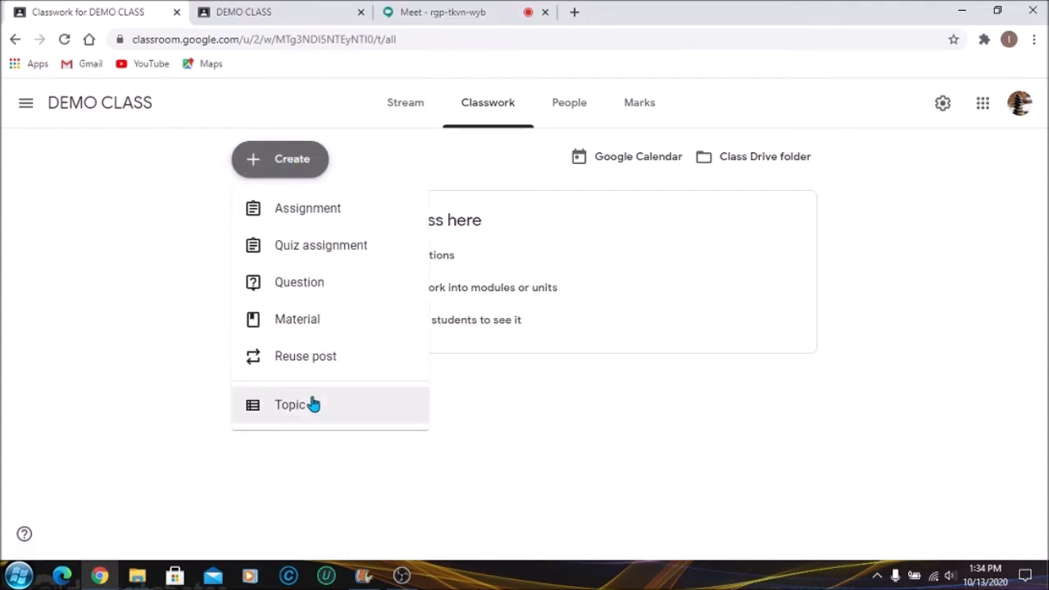
left_click(290, 404)
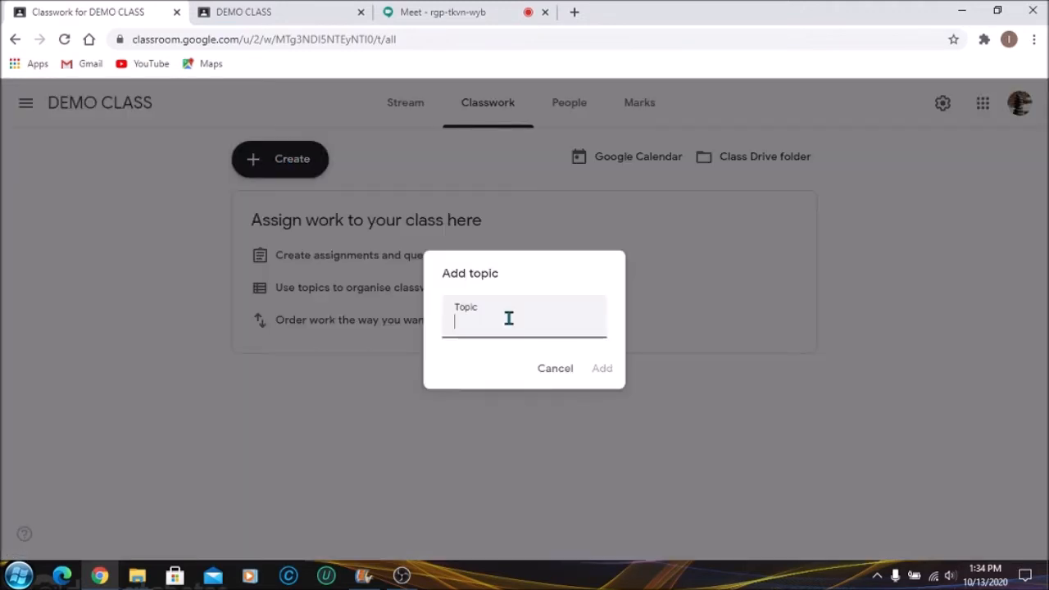
type("DAILY REGISTER")
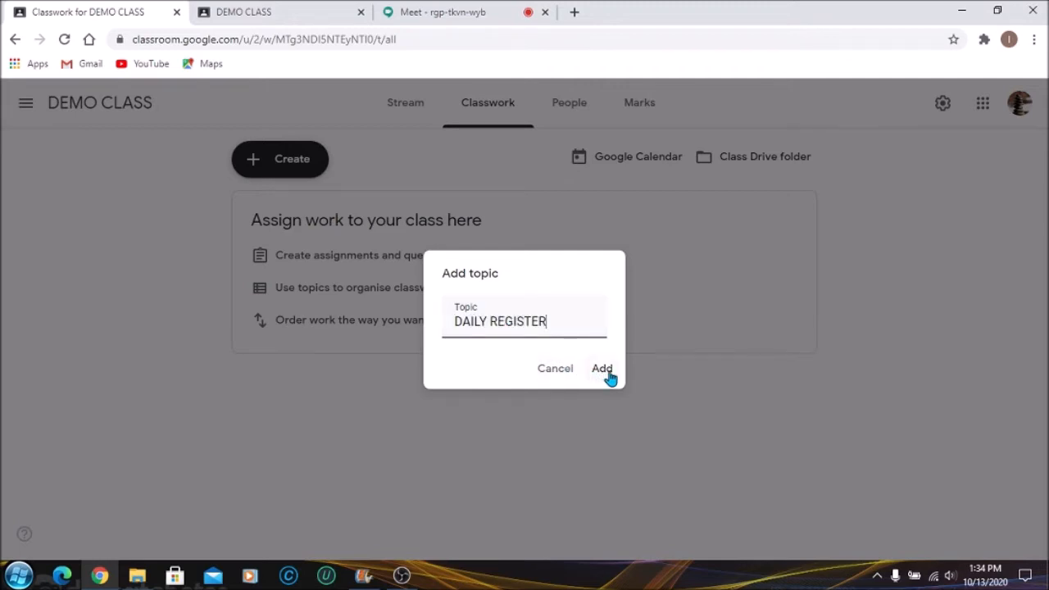
left_click(602, 368)
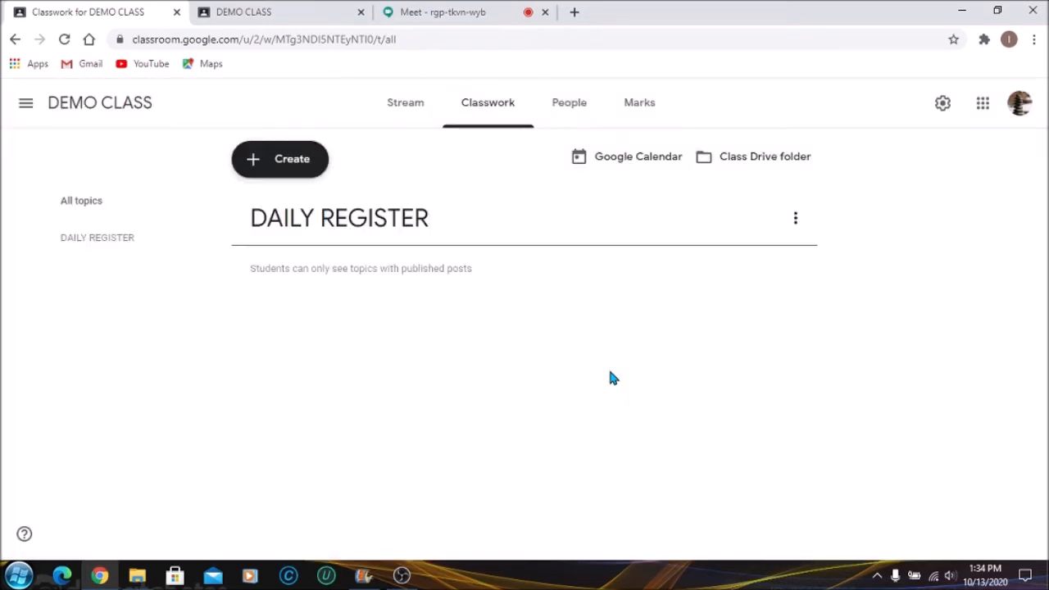
mouse_move(433, 269)
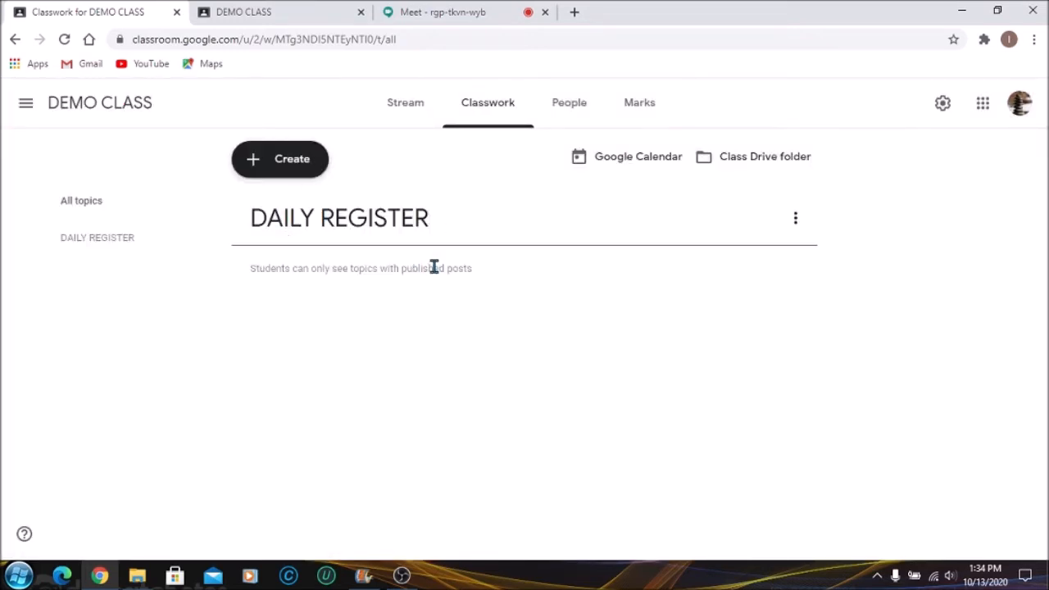
mouse_move(387, 323)
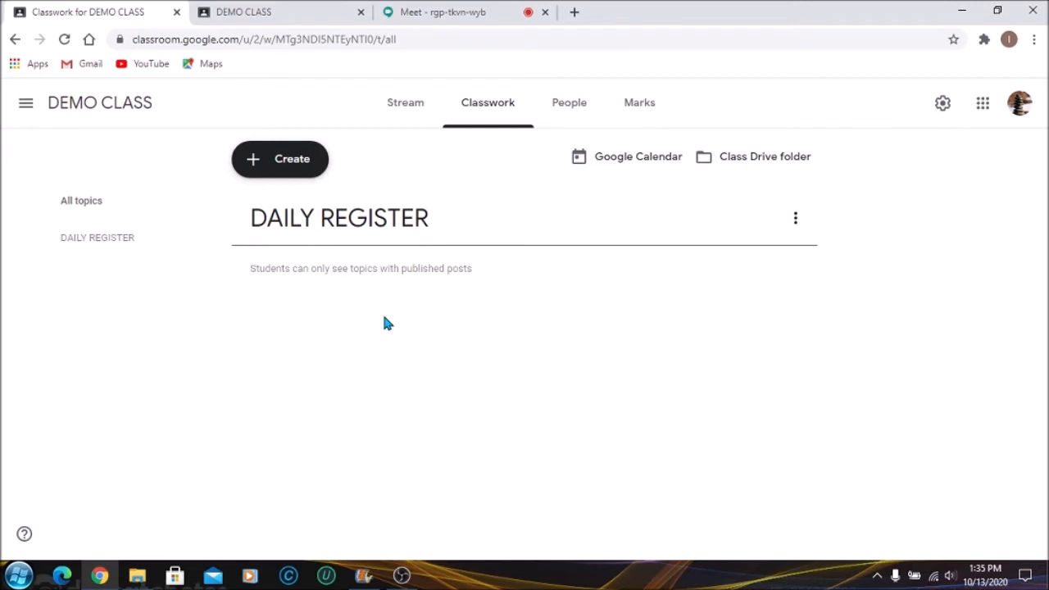
mouse_move(270, 174)
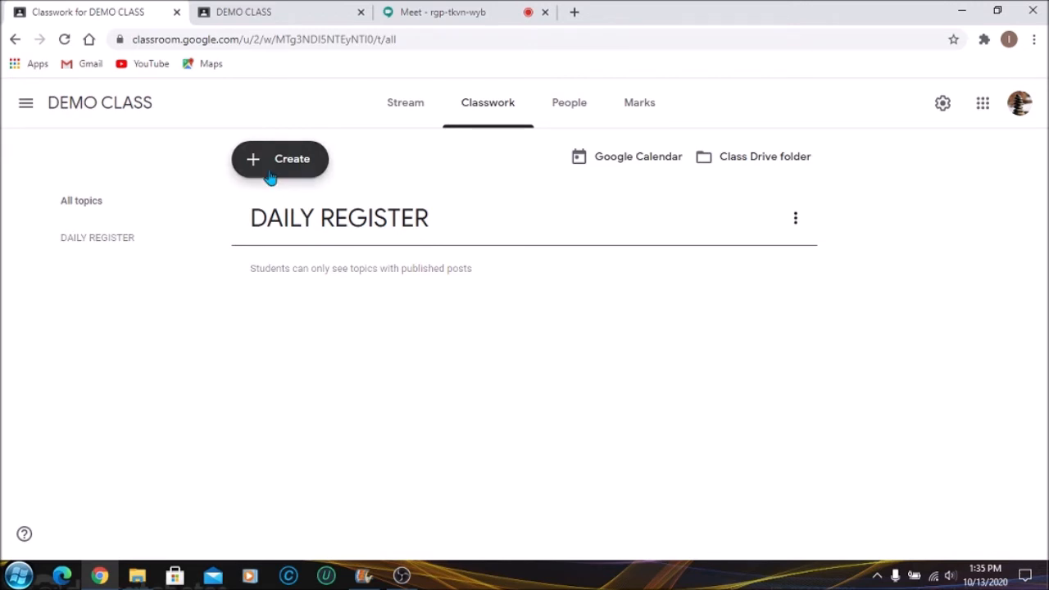
- Create a new question and title it REGISTER OCTOBER 12, 2020
left_click(278, 158)
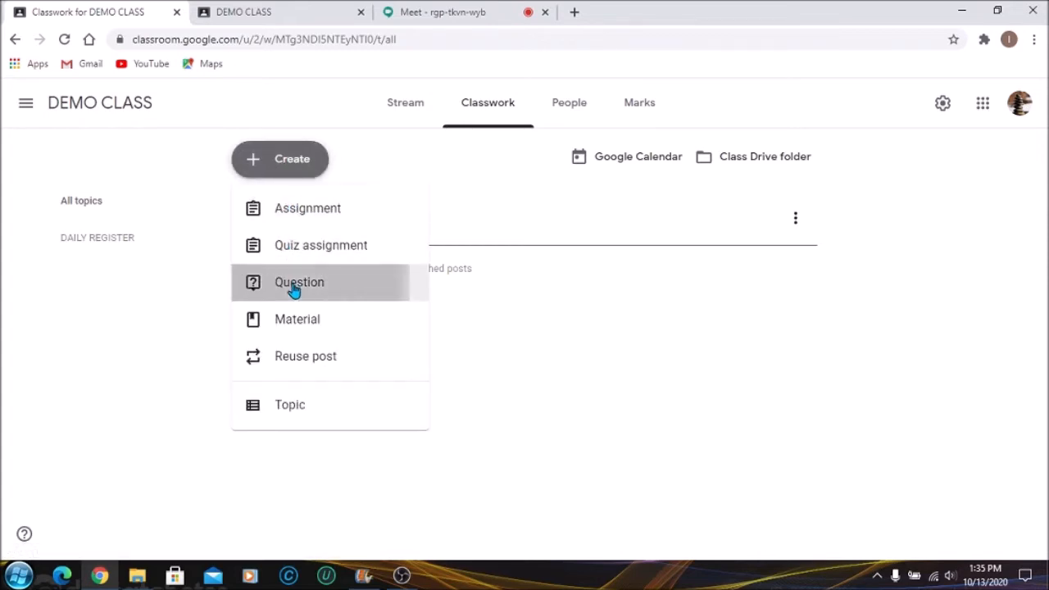
left_click(298, 282)
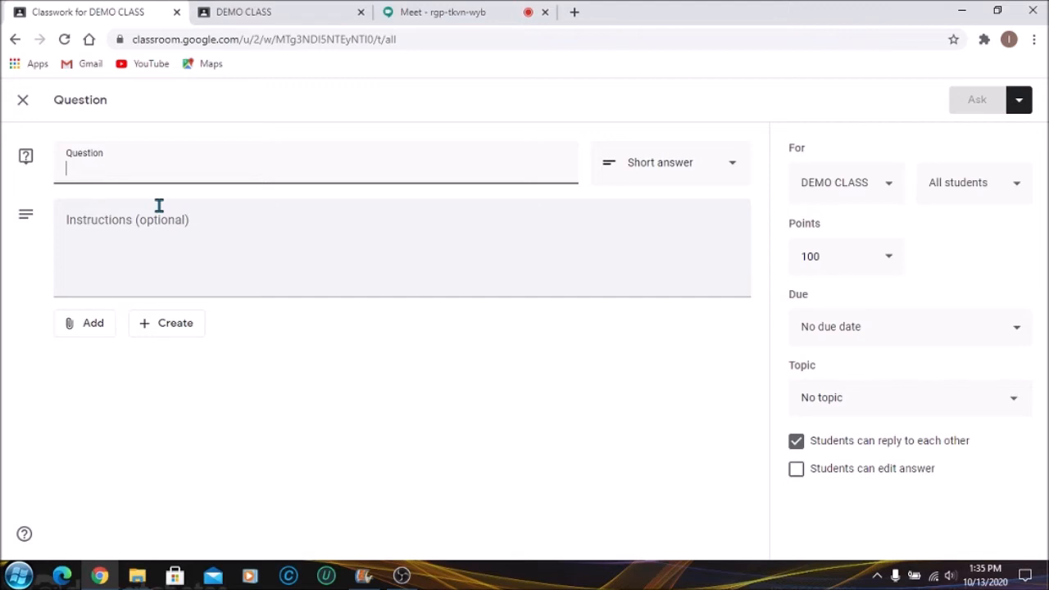
type("RE")
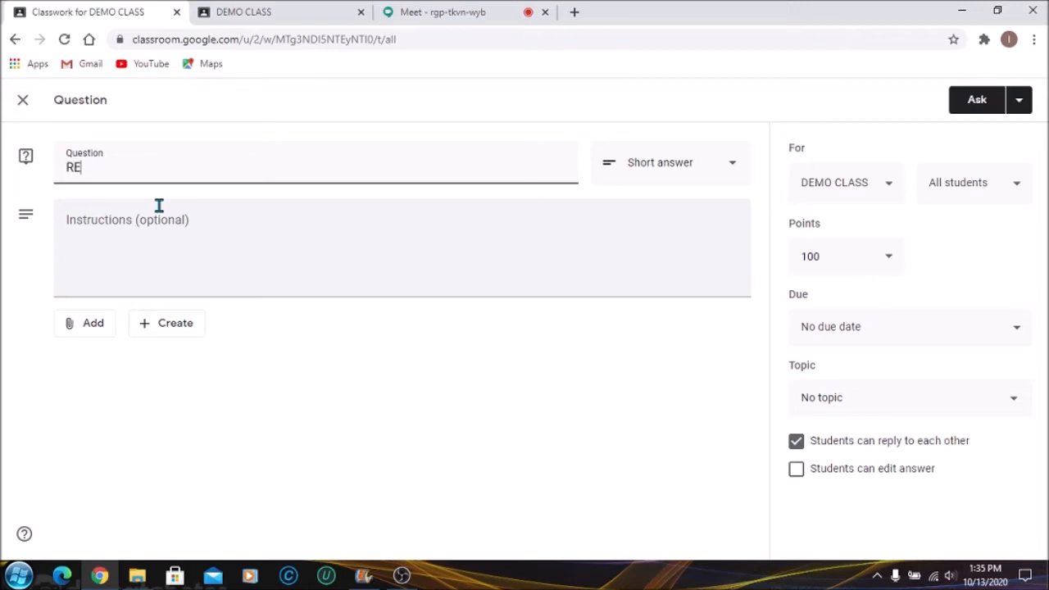
type("GFI")
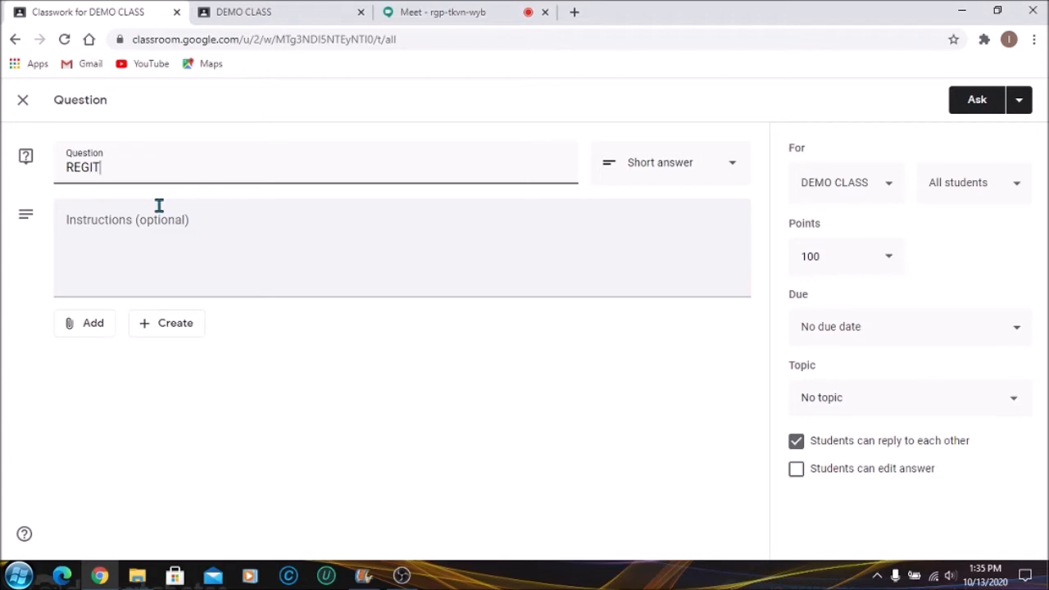
type("STER")
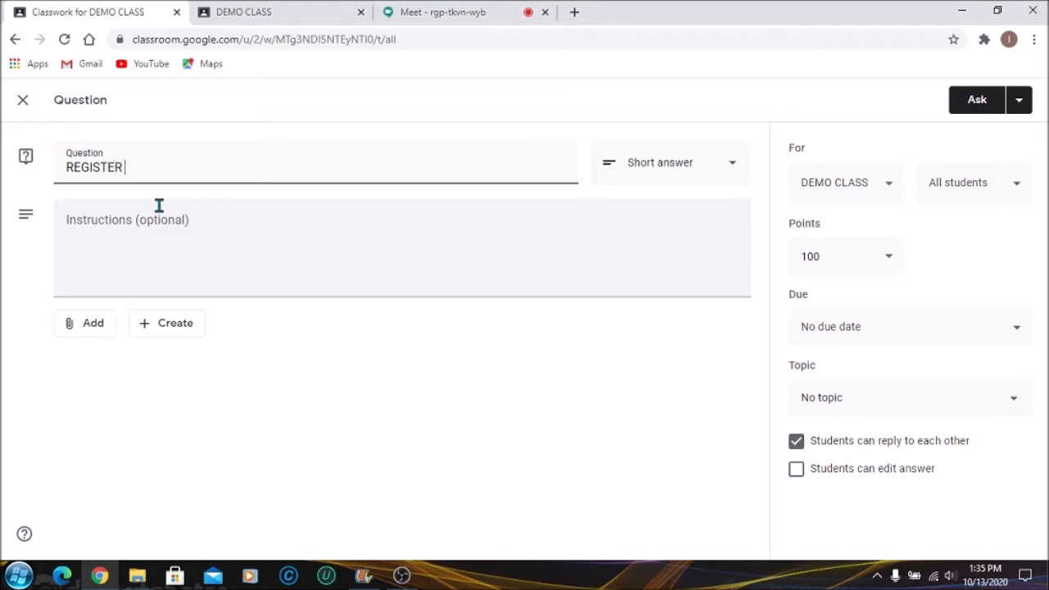
type("OCTOBER")
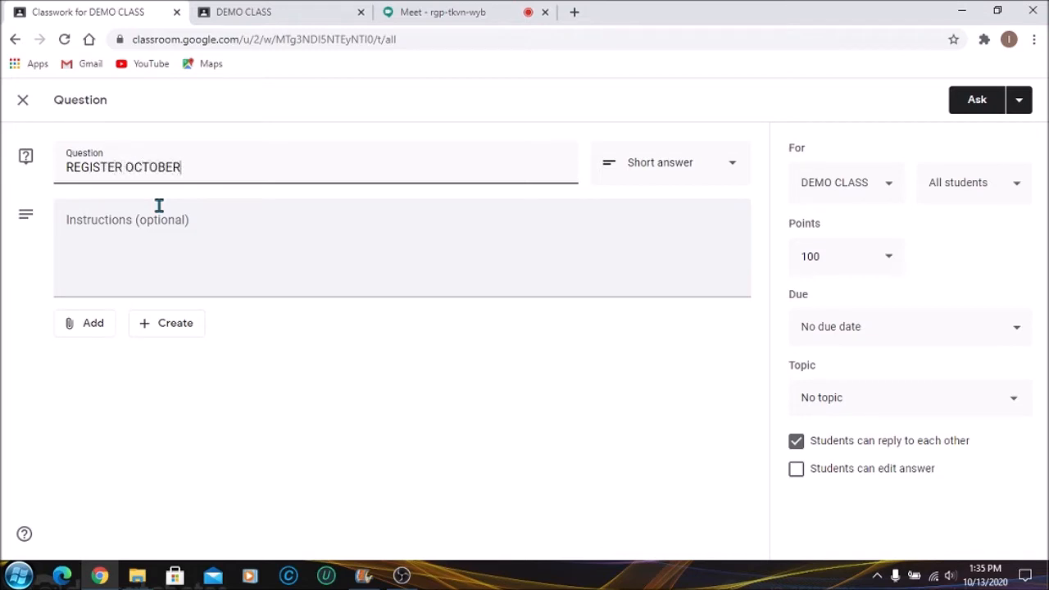
type("12,")
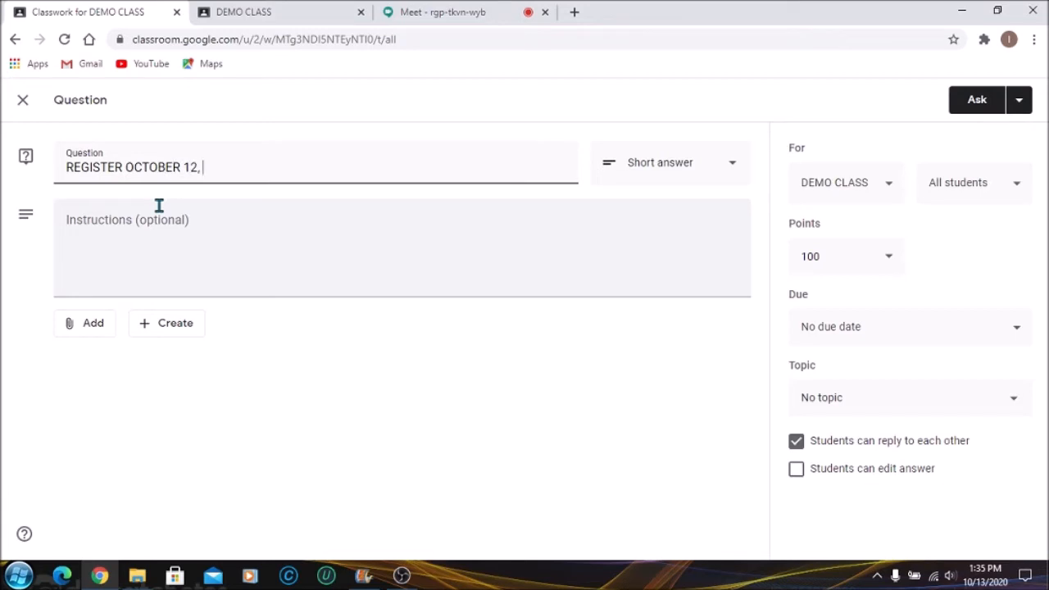
type("2020")
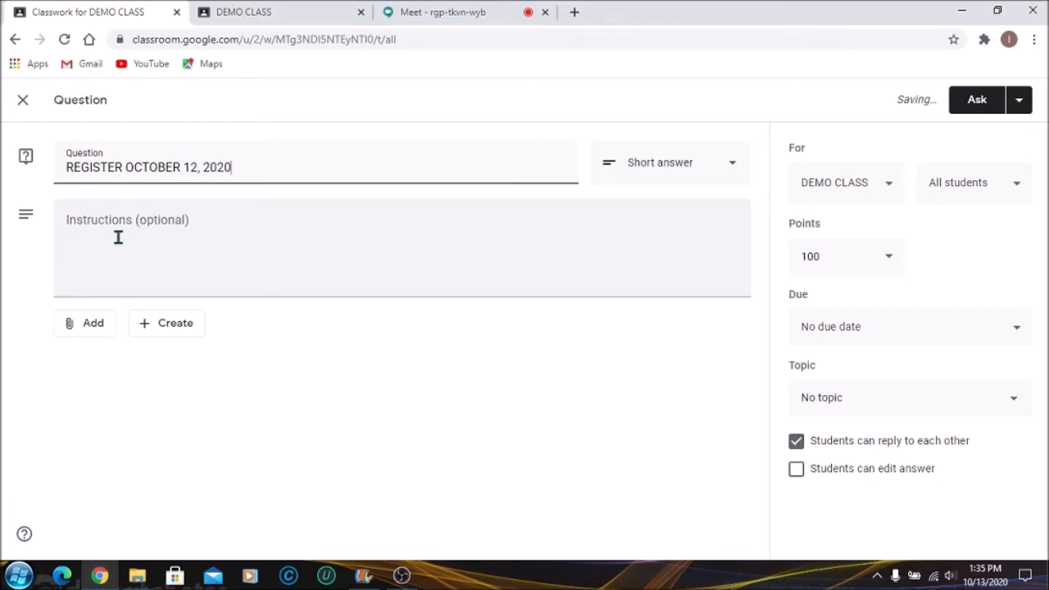
- Enter the instruction ARE YOU PRESENT? for the question
type("ARE")
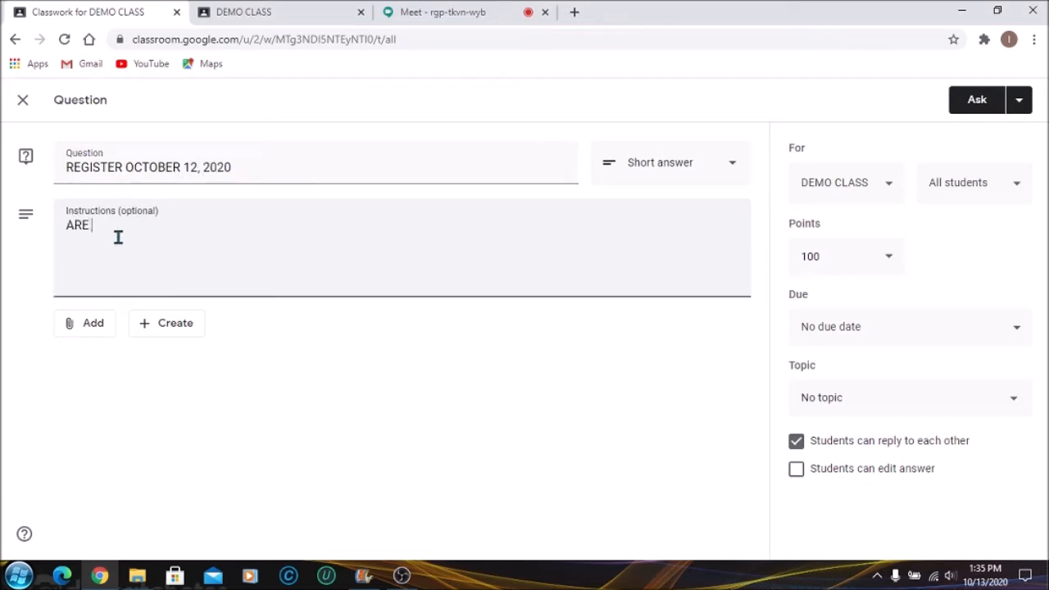
type("YOU PRE")
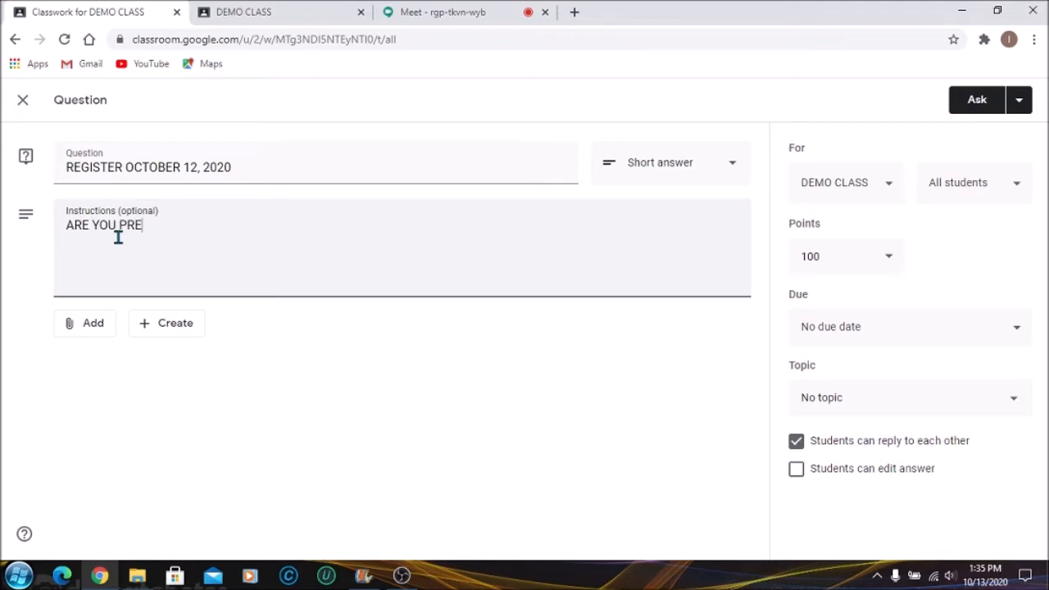
type("SENT?")
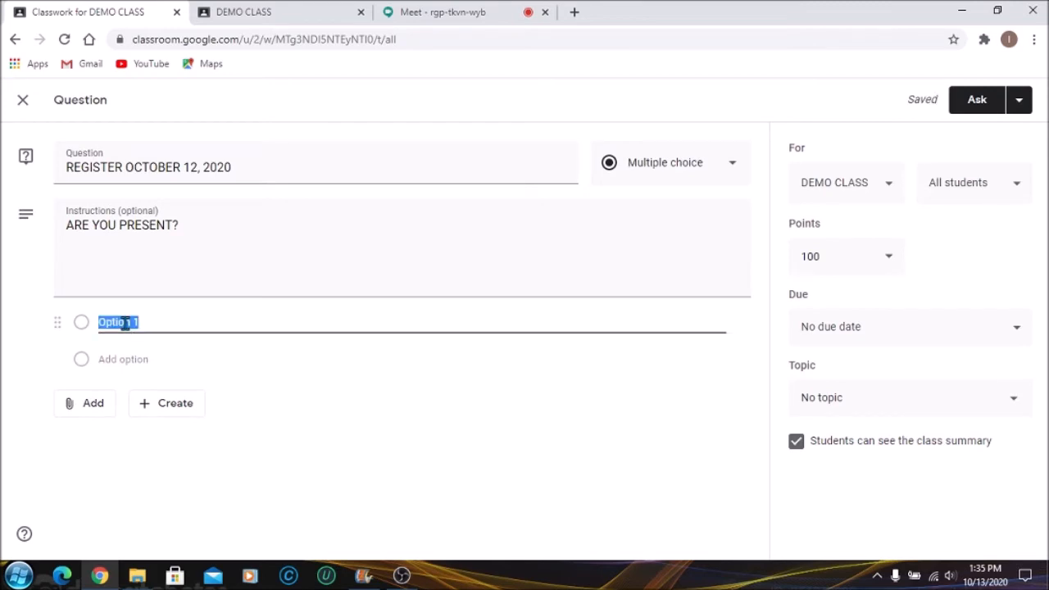
- Add answer choices YES MISS and YES MISS BUT LOGGED IN LATE
type("YES MISS")
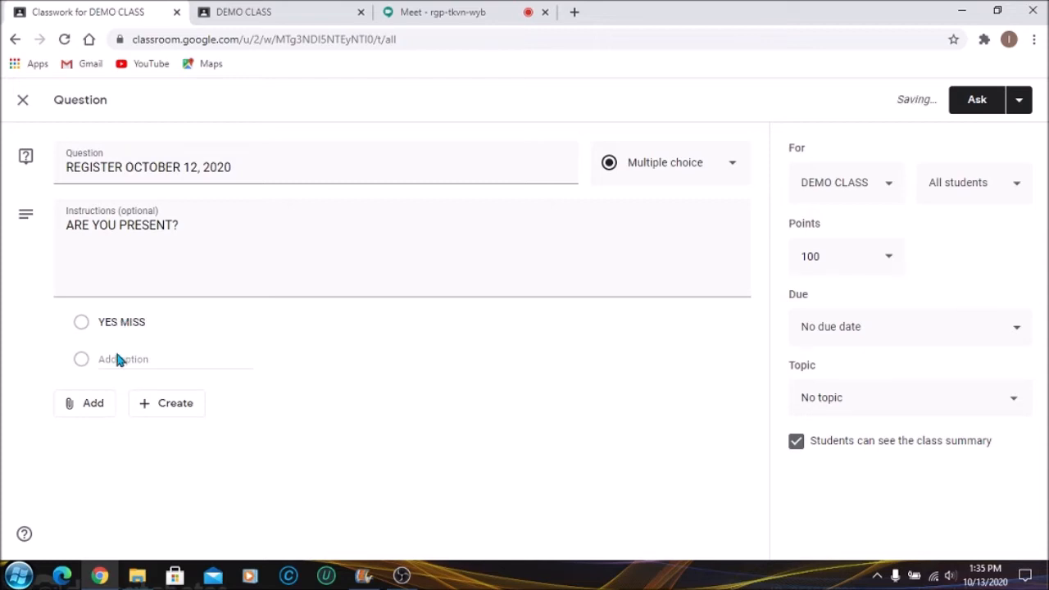
left_click(123, 359)
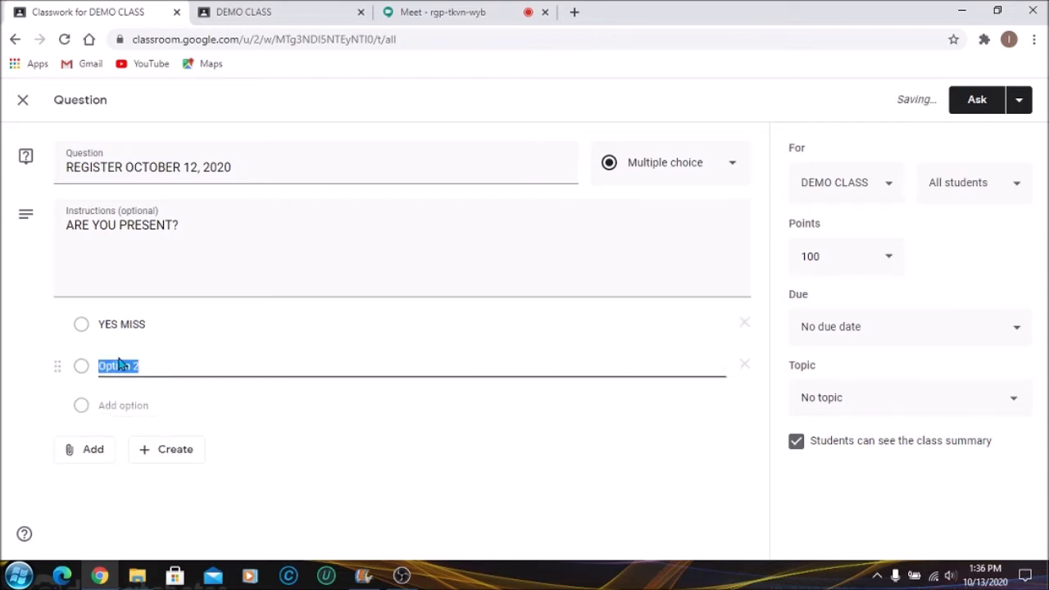
type("YES MISS BUT LO")
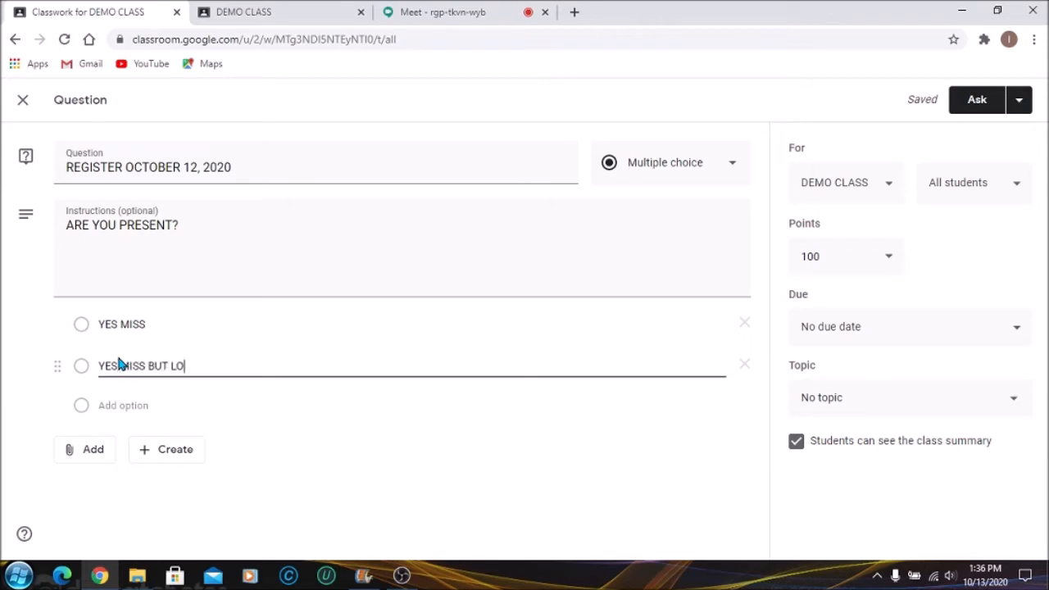
type("GGED IN")
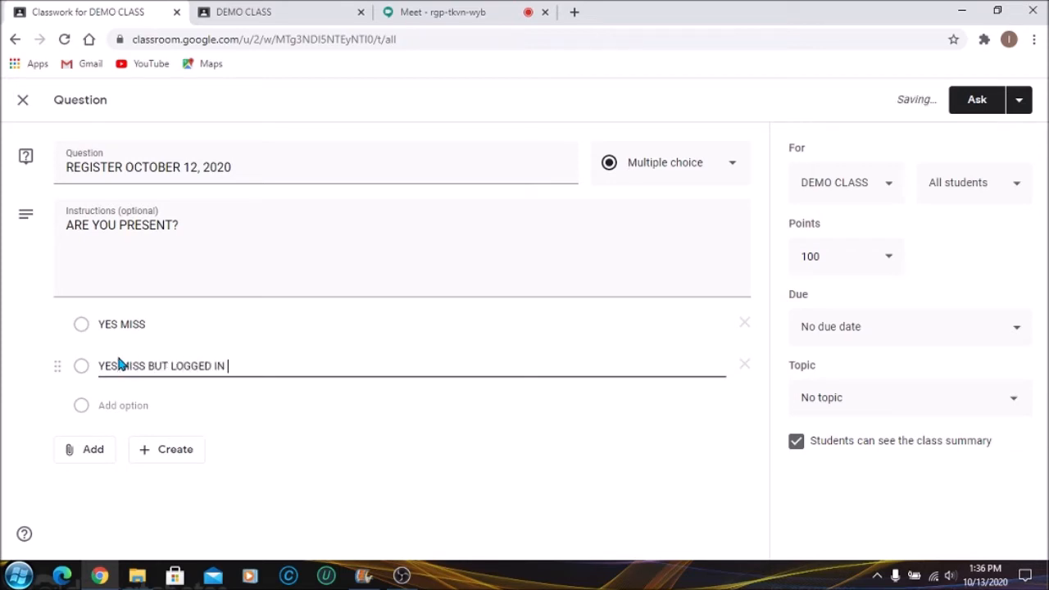
type("LATE")
left_click(411, 405)
type("YES M")
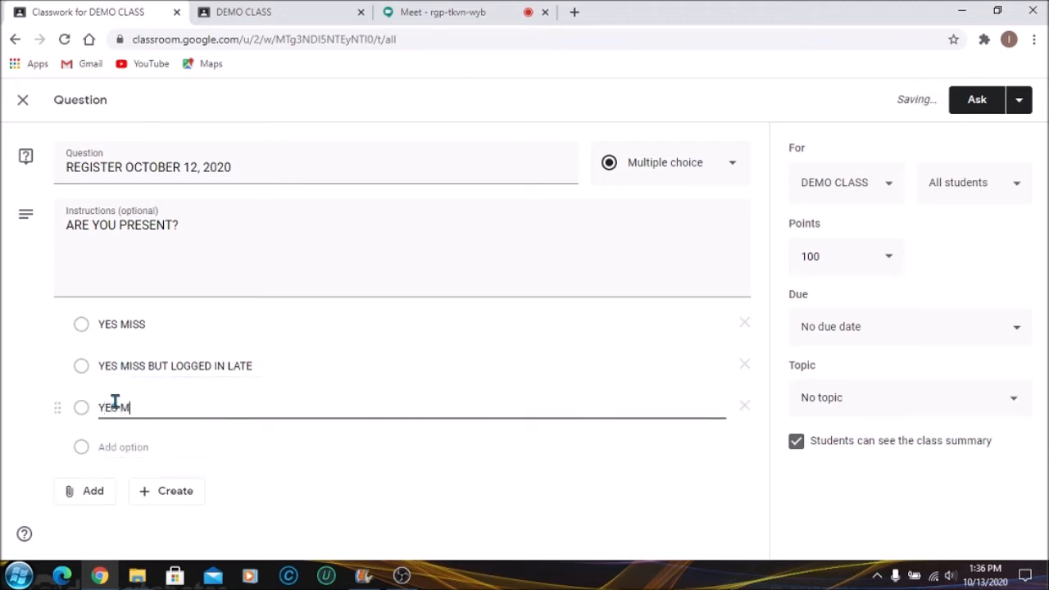
- Add the third answer choice YES MISS BUT HAVING INTERNET ISSUES
type("ISS BUT")
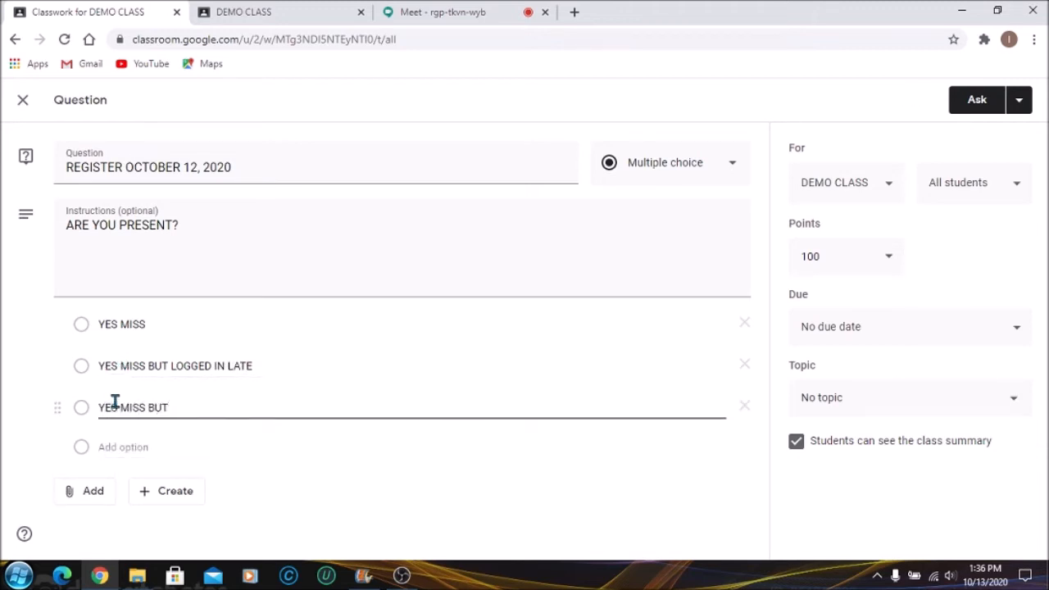
type("HAVING INTE")
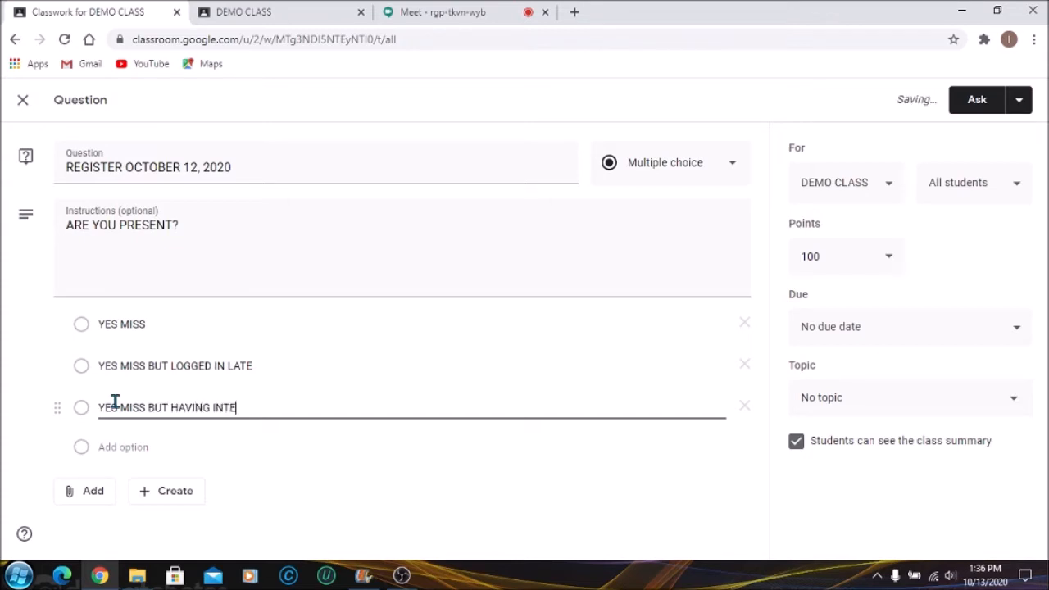
type("RNET ISSUE")
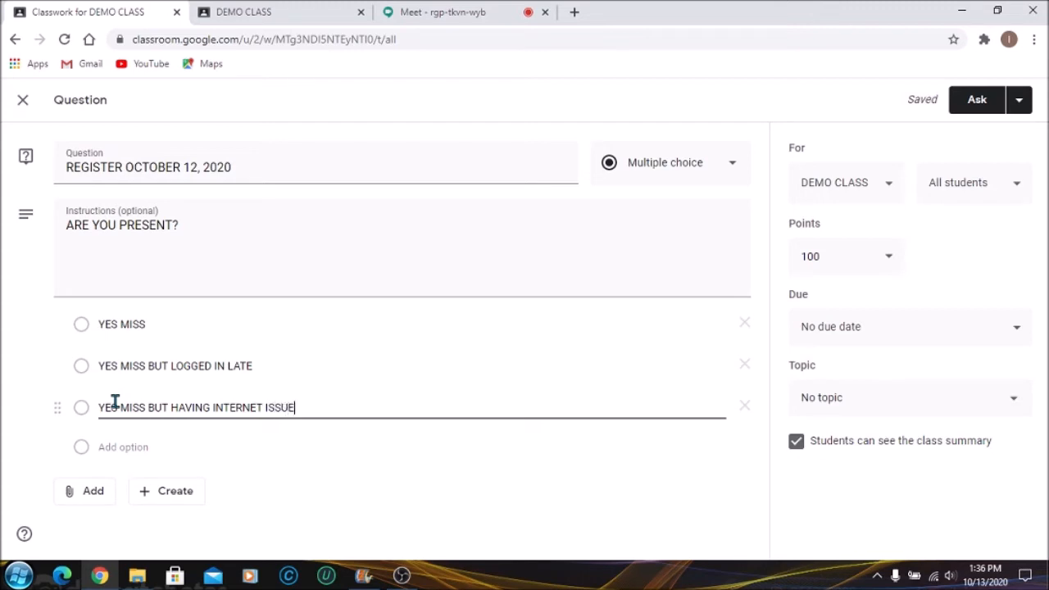
type("S")
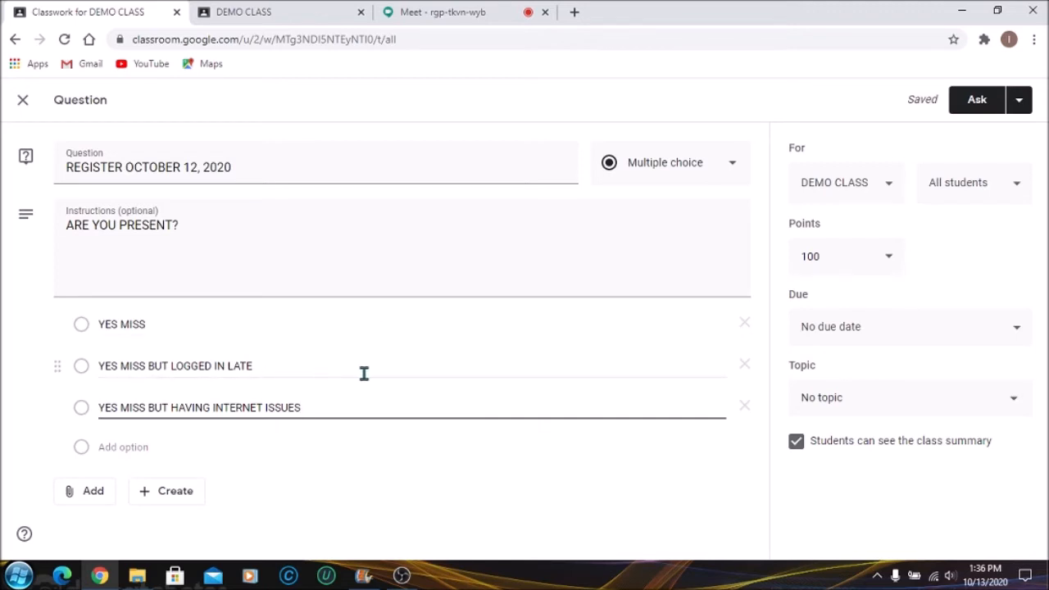
mouse_move(402, 449)
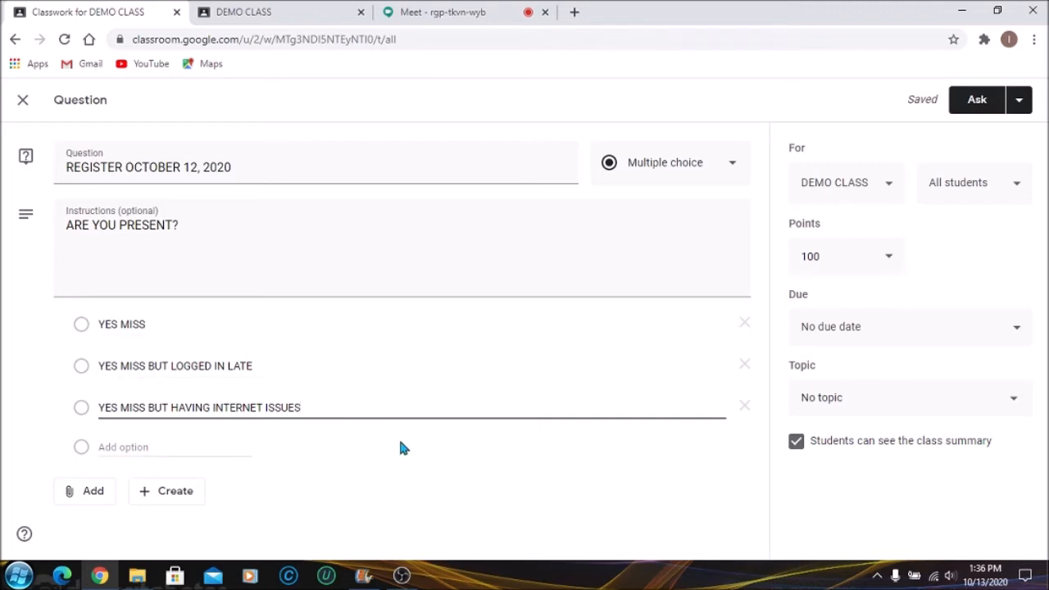
mouse_move(859, 259)
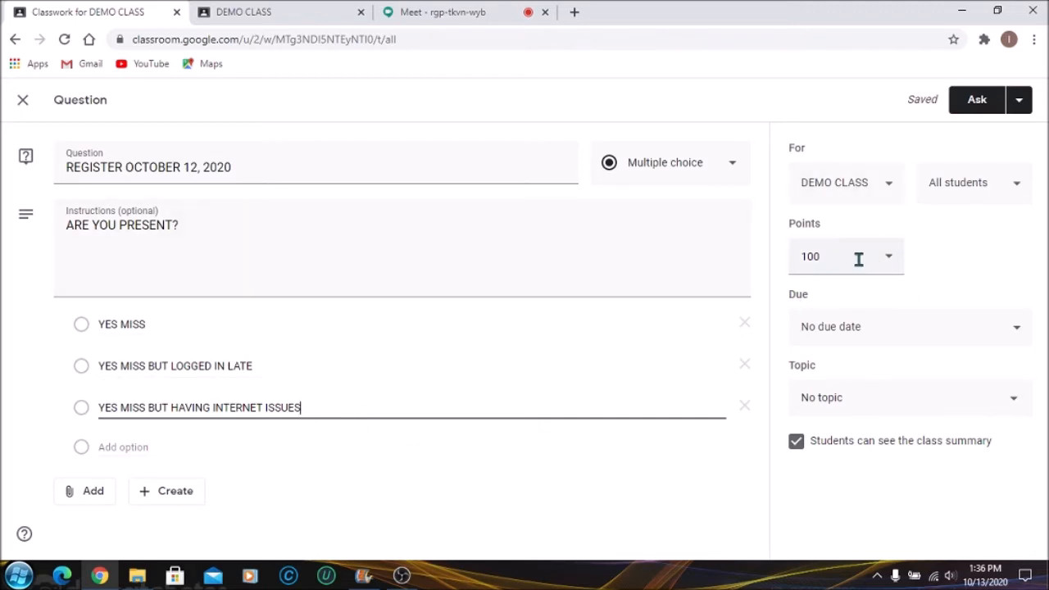
- Set the question's points to Unmarked and its due date to 12 October, 23:59
left_click(888, 256)
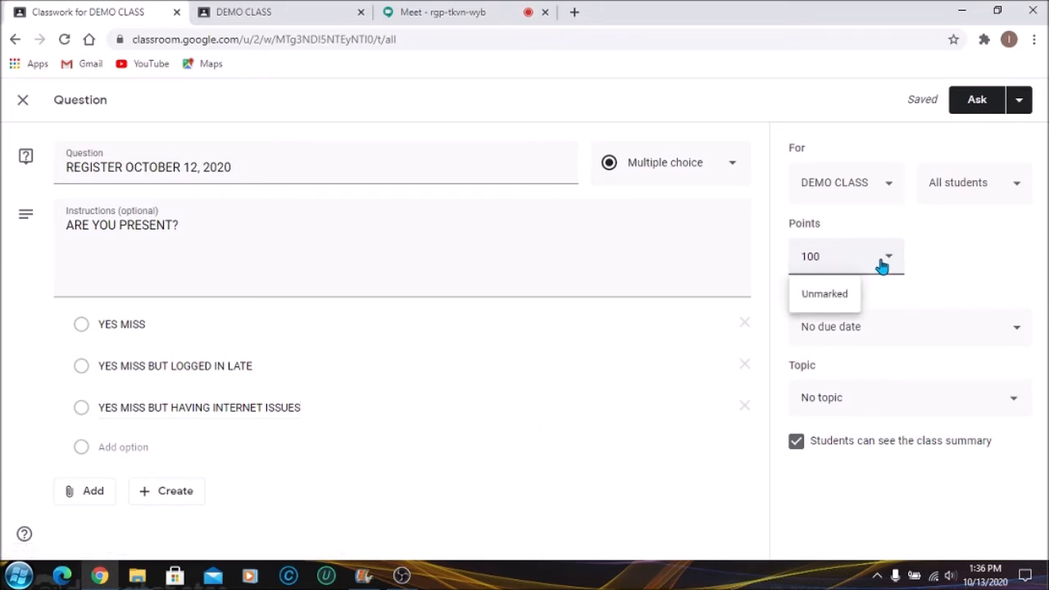
left_click(823, 294)
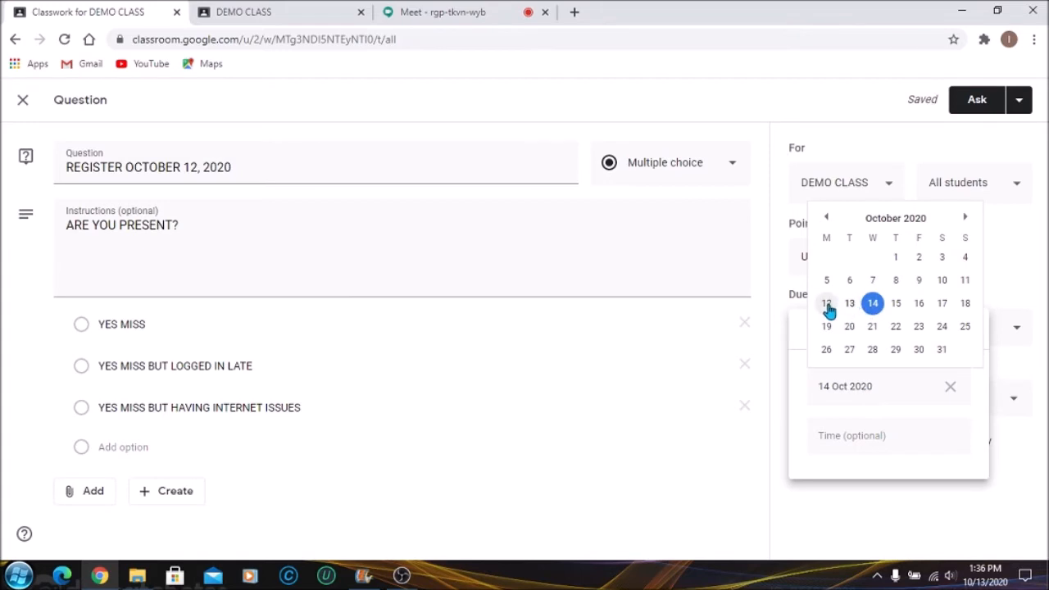
left_click(826, 303)
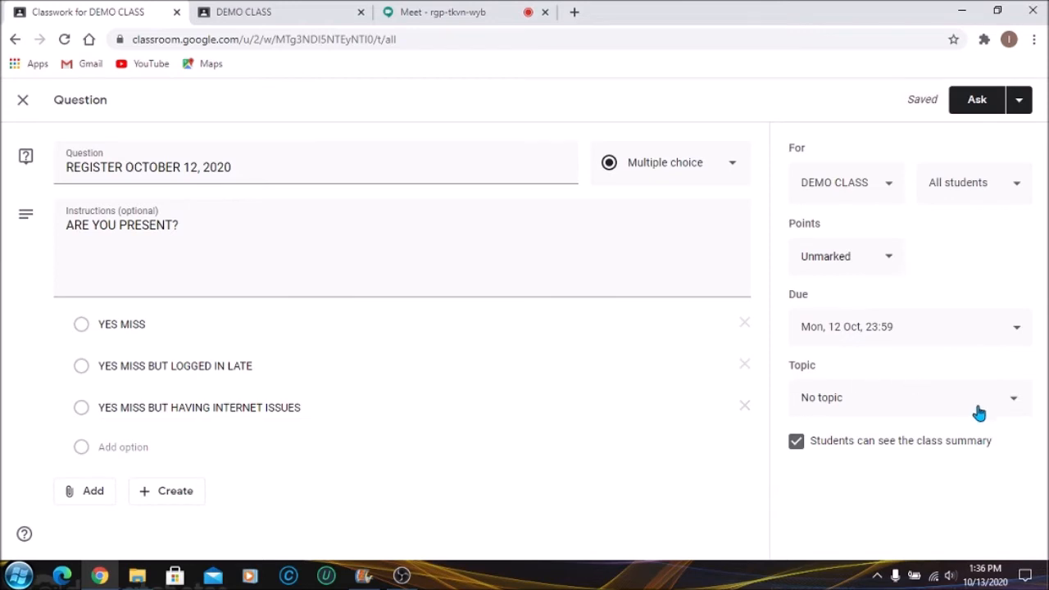
mouse_move(1023, 403)
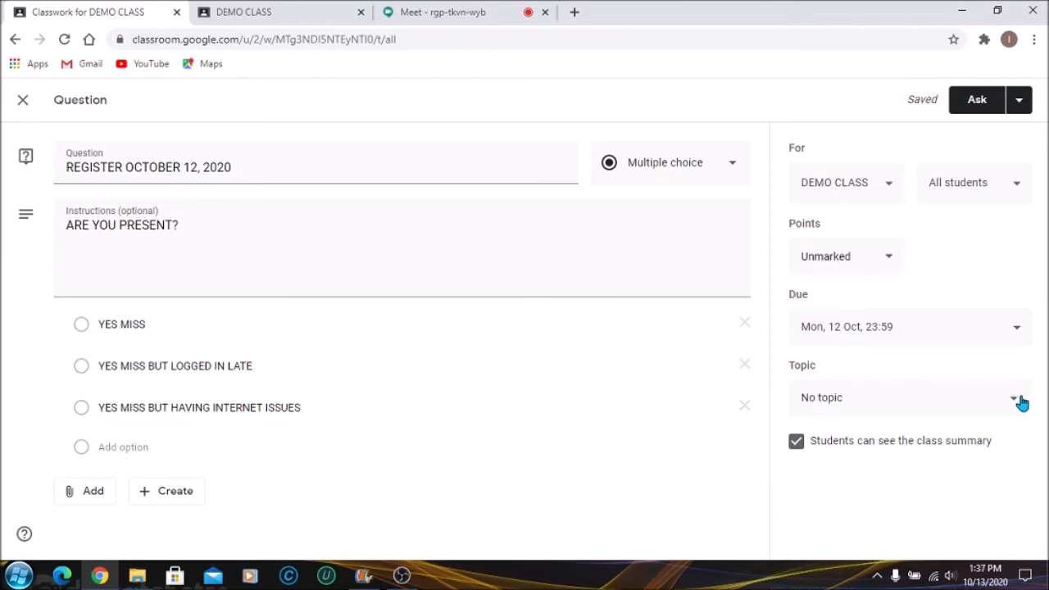
- Assign the question to the DAILY REGISTER topic
left_click(1016, 398)
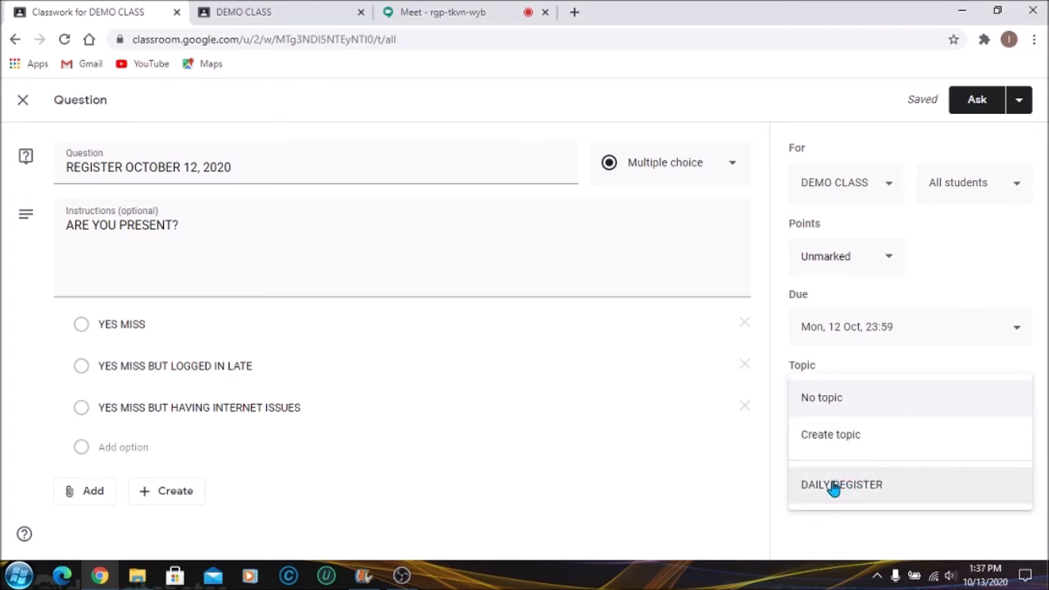
left_click(841, 485)
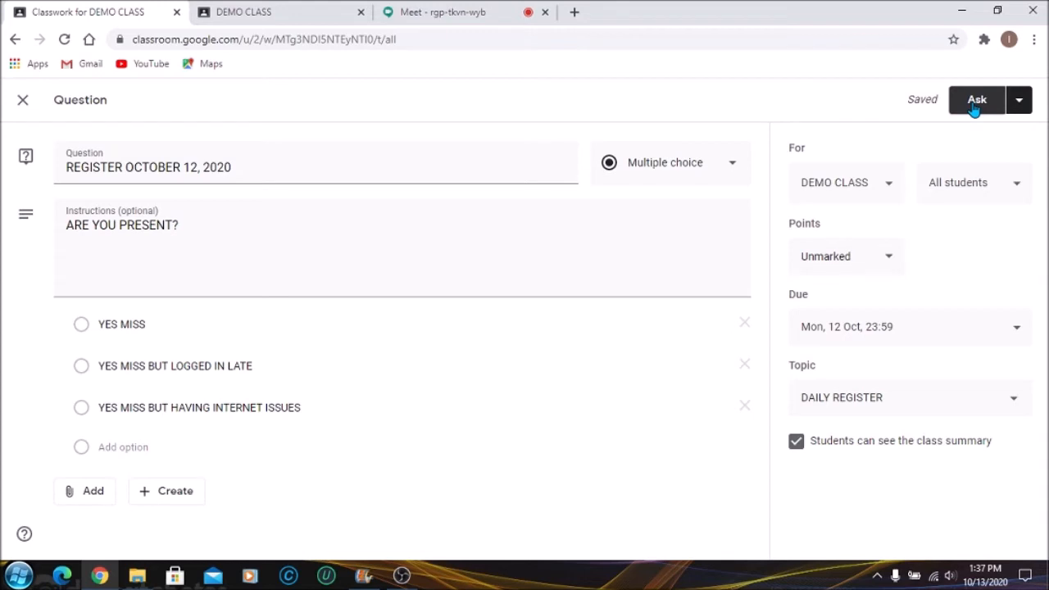
left_click(1018, 100)
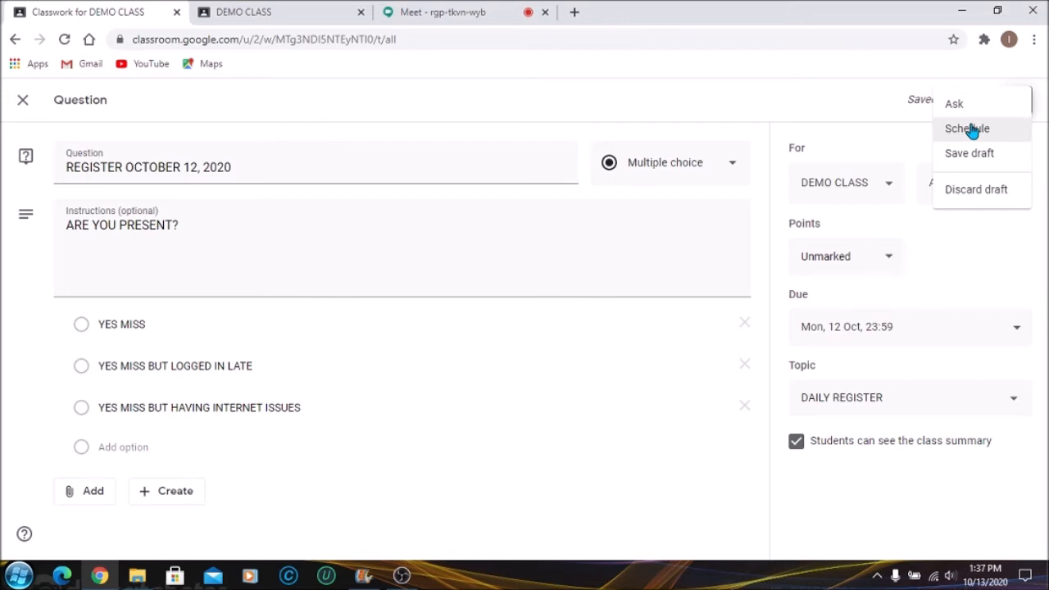
mouse_move(977, 161)
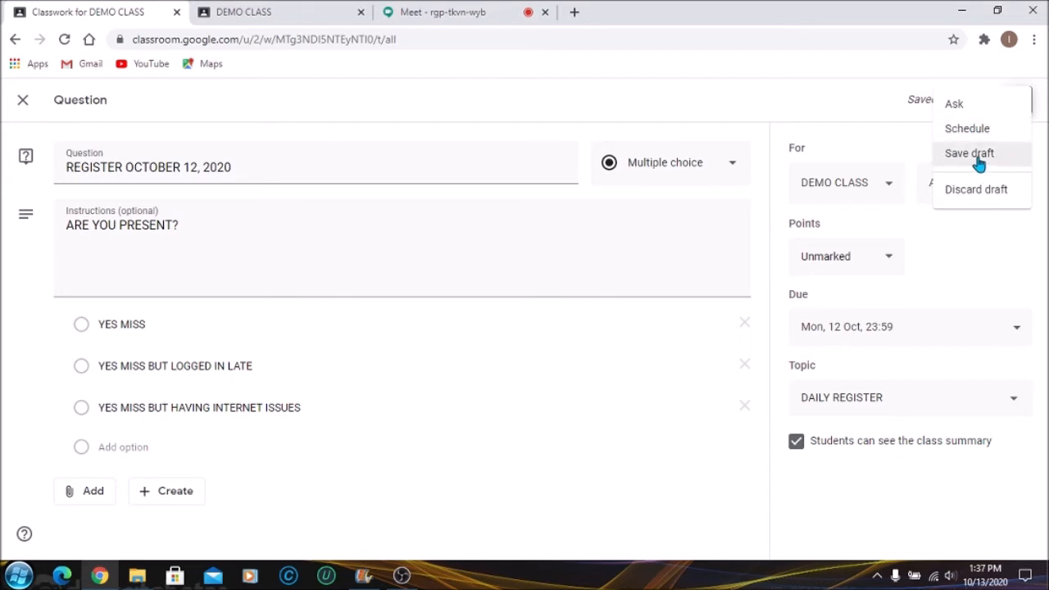
mouse_move(926, 141)
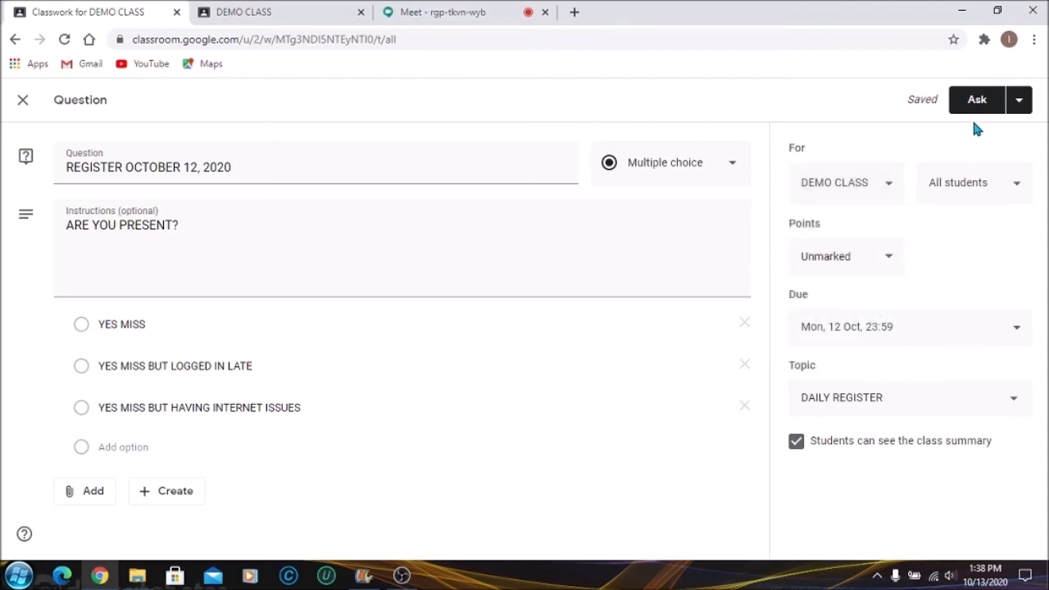
- Ask the question to the class and expand it in Classwork to view its answer summary
left_click(977, 100)
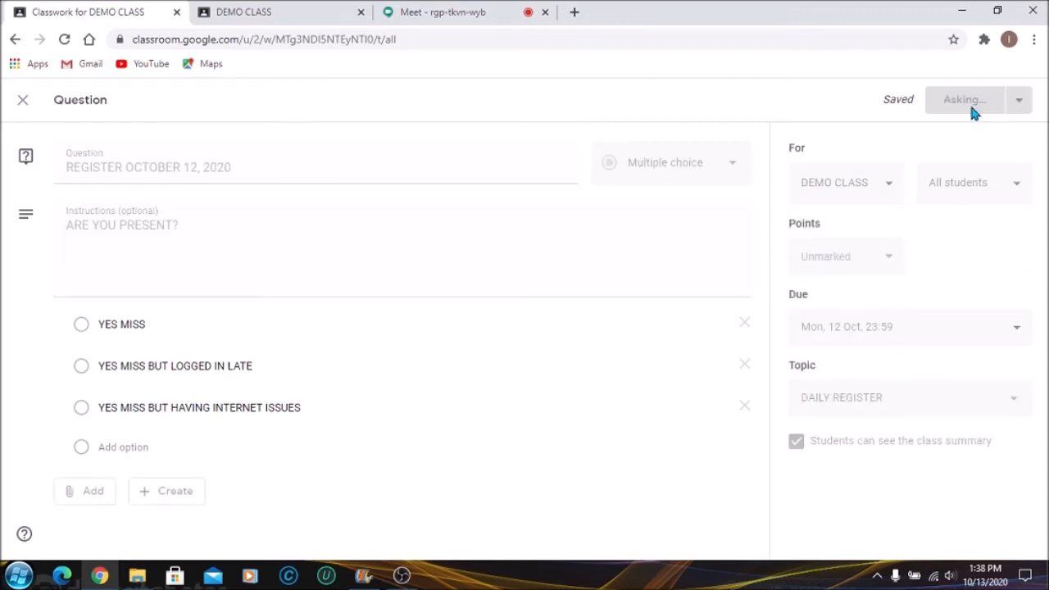
left_click(964, 100)
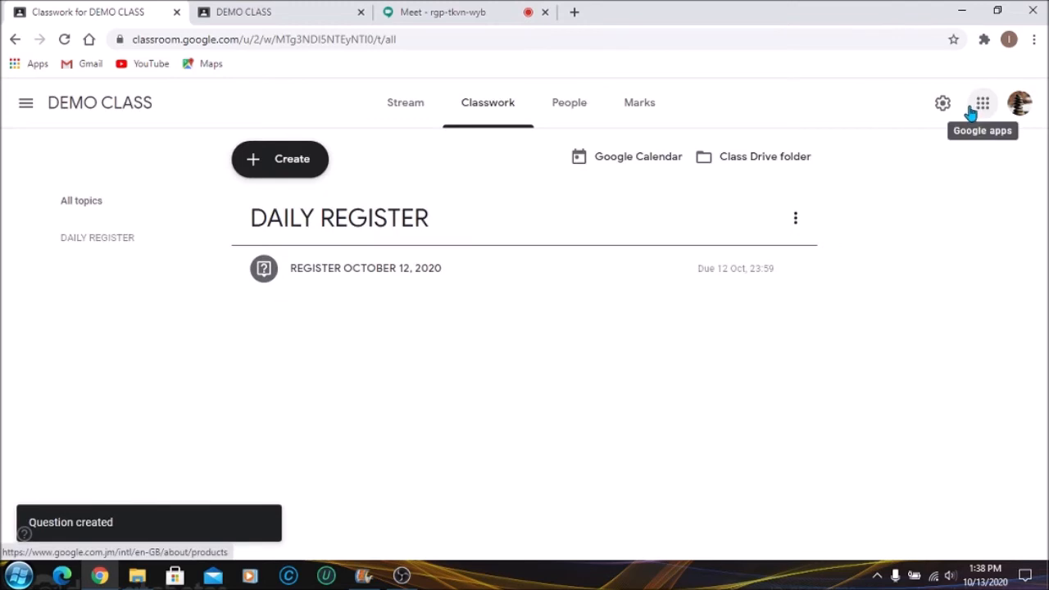
mouse_move(315, 279)
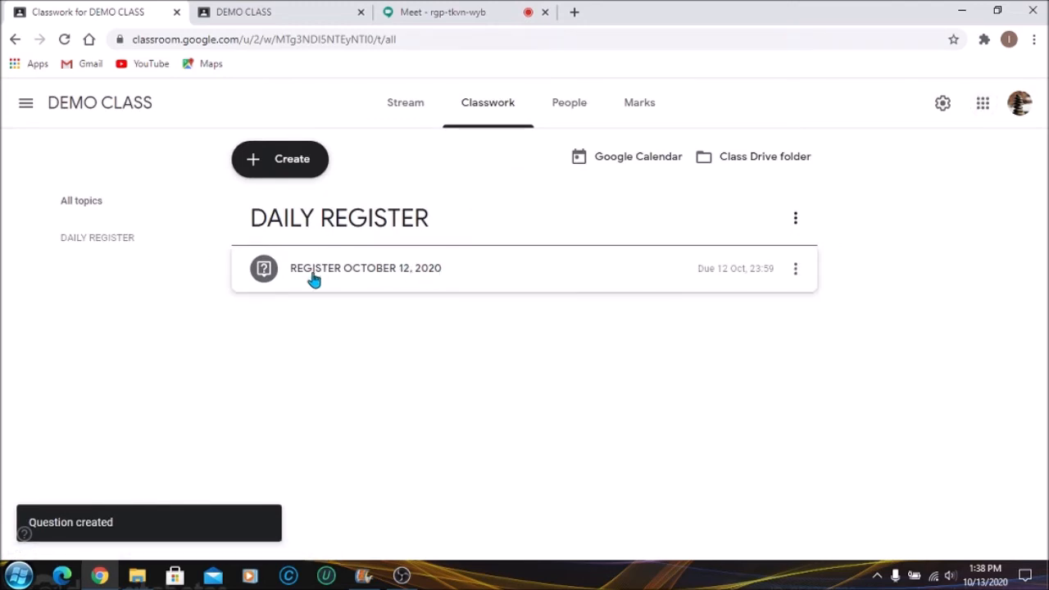
left_click(364, 269)
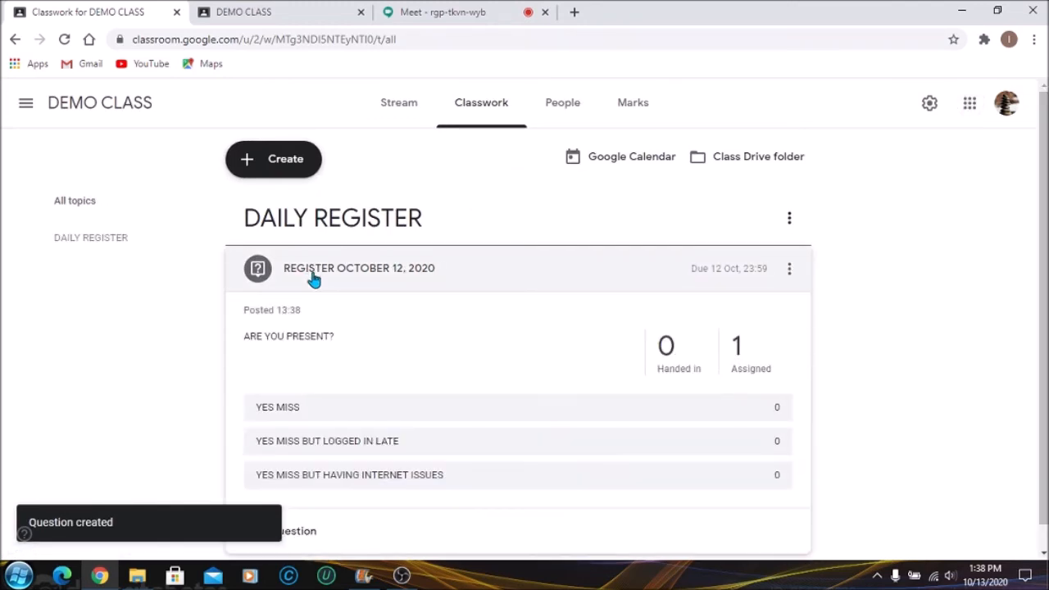
scroll("down", 3)
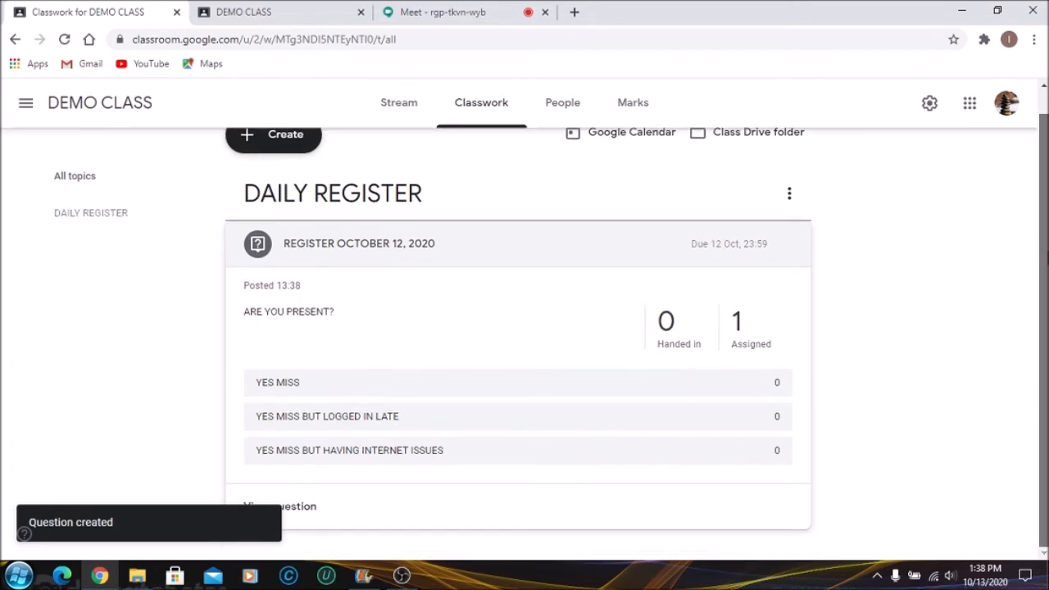
mouse_move(600, 443)
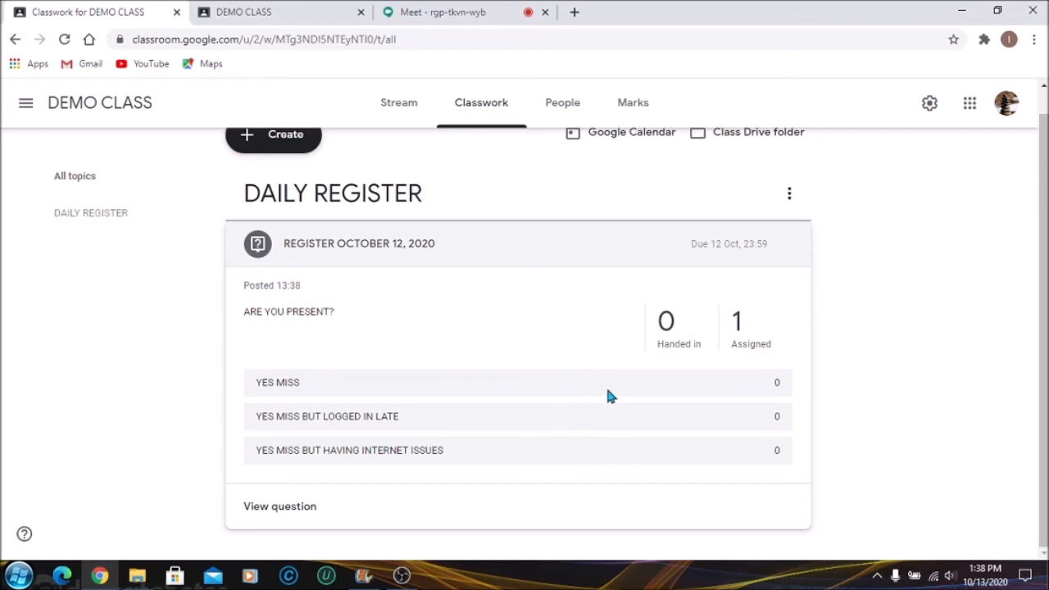
mouse_move(565, 400)
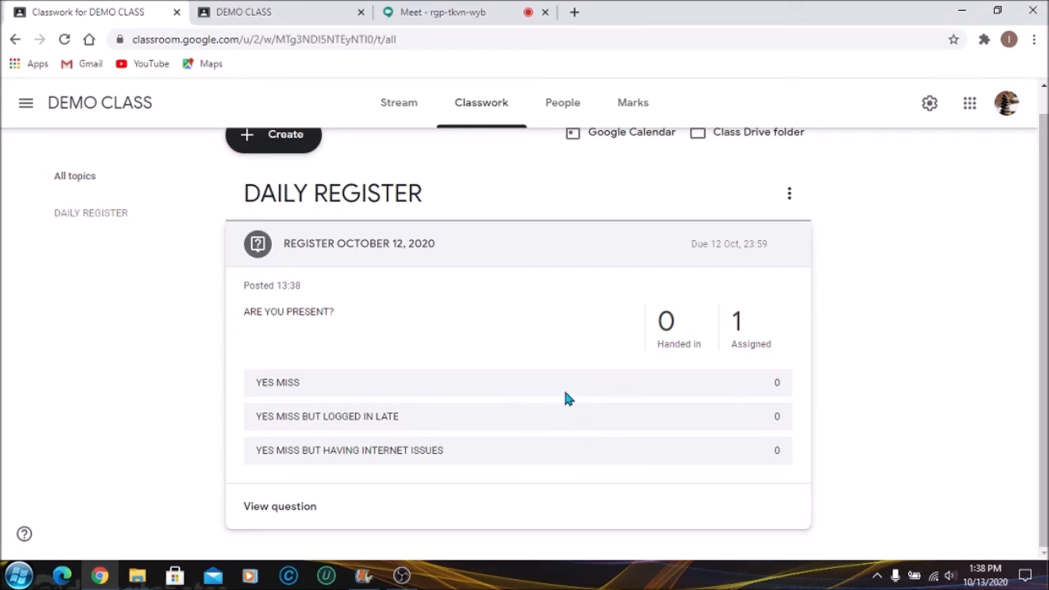
mouse_move(523, 390)
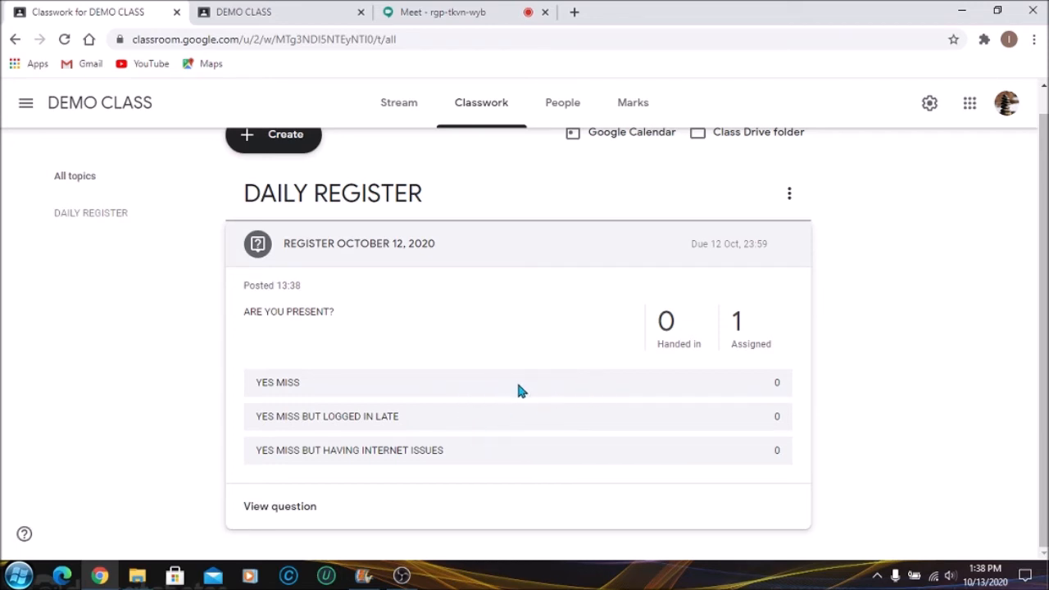
mouse_move(556, 483)
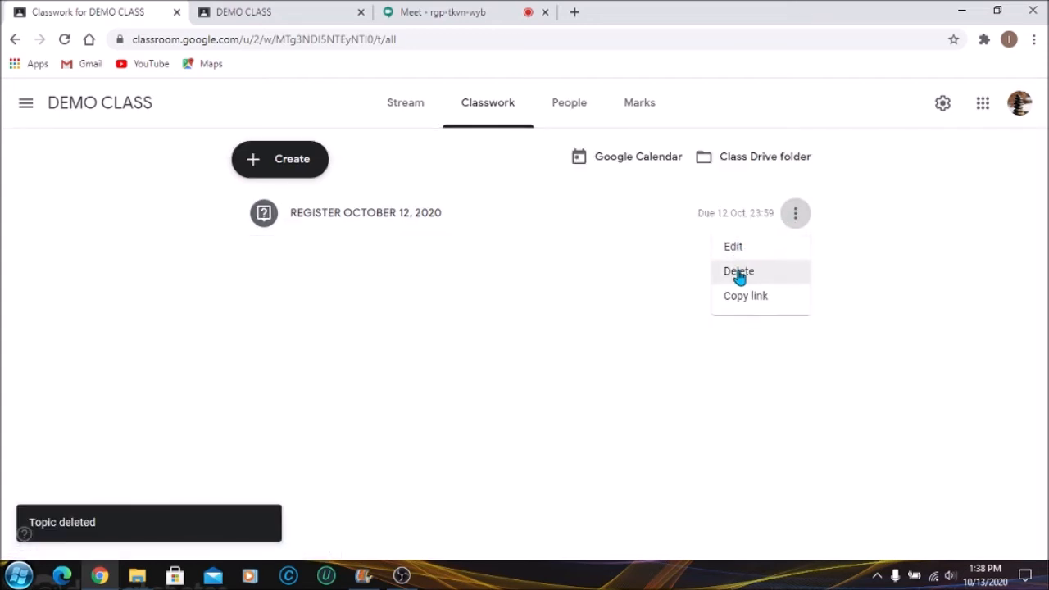
- Delete the REGISTER OCTOBER 12, 2020 question and confirm, emptying the classwork page
left_click(738, 272)
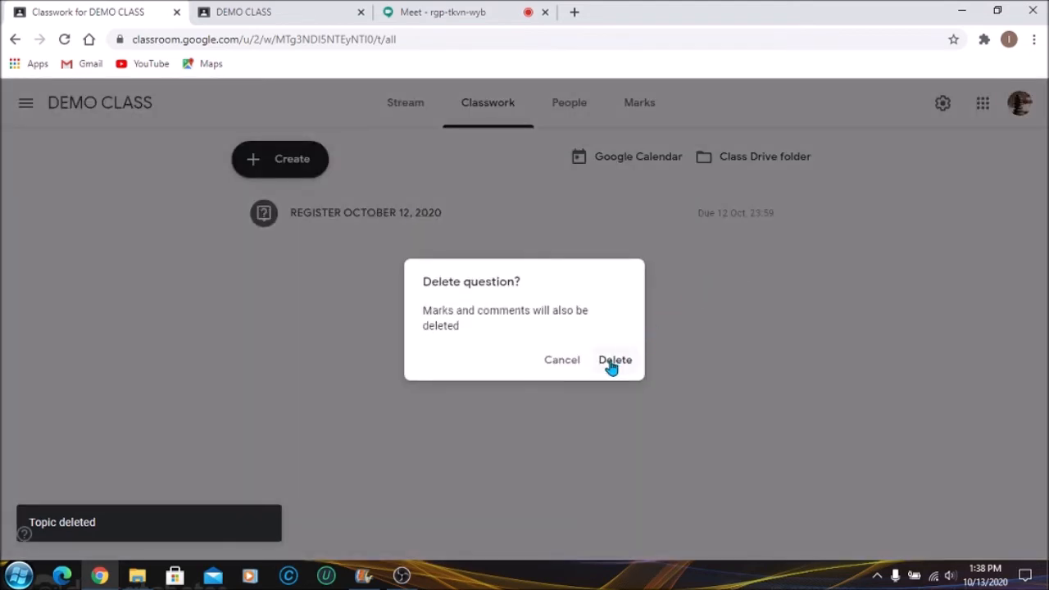
left_click(615, 360)
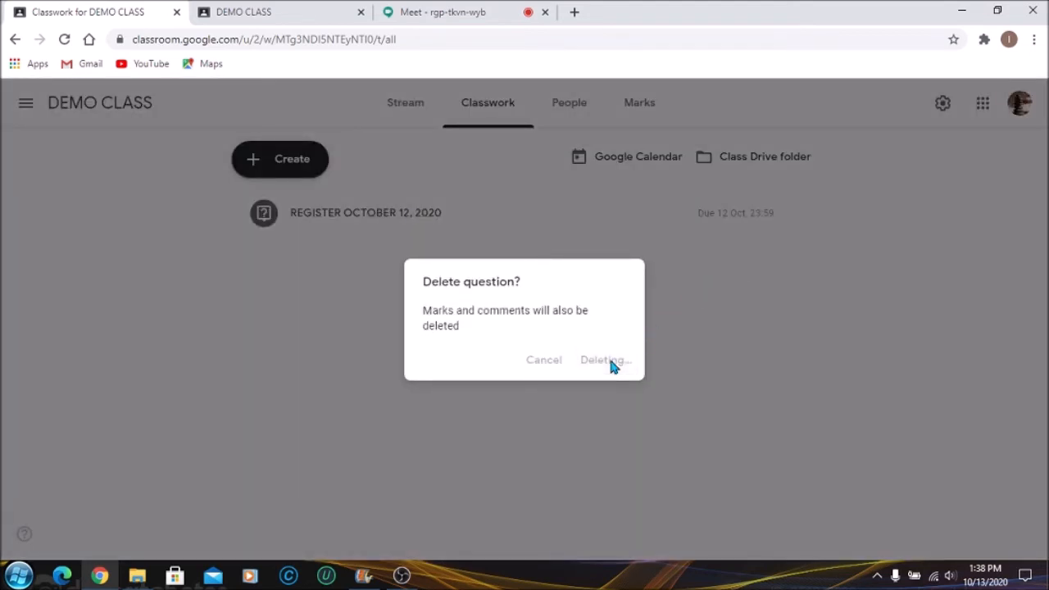
left_click(604, 361)
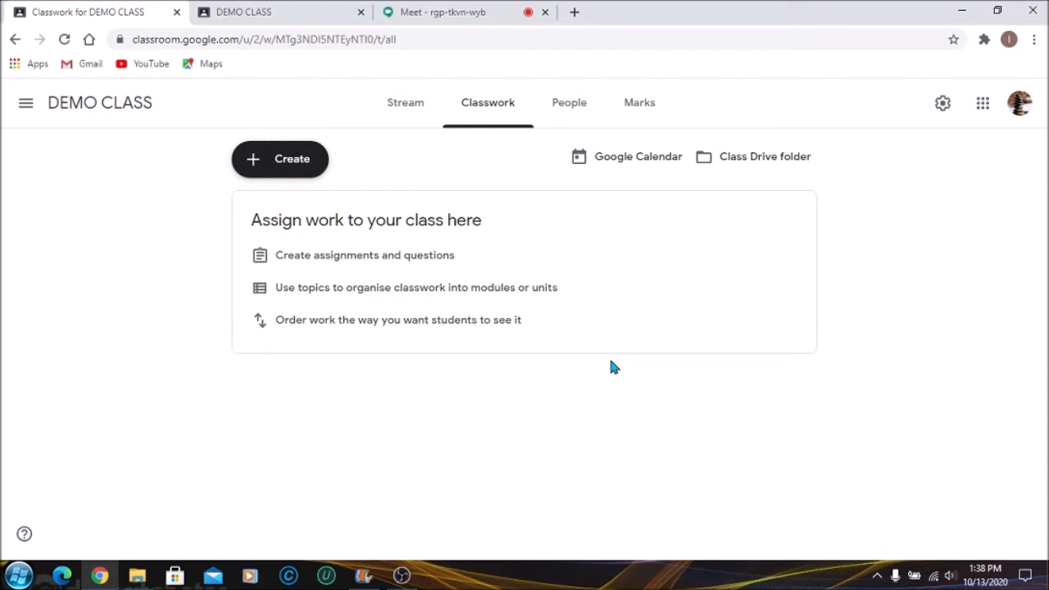
mouse_move(287, 167)
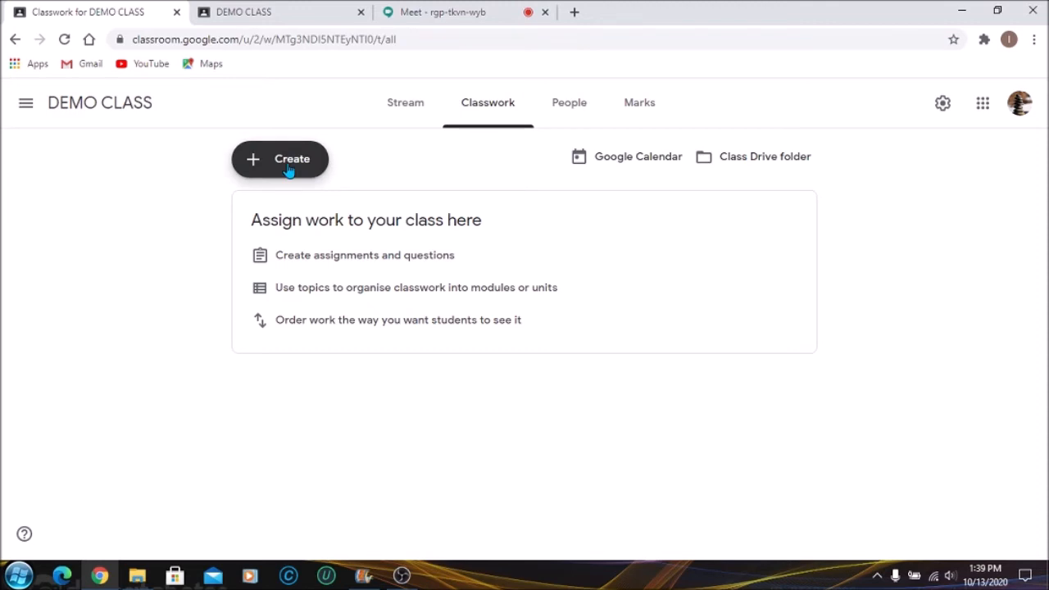
- Create a classwork topic named HOMEROOM- MY NAME
left_click(278, 157)
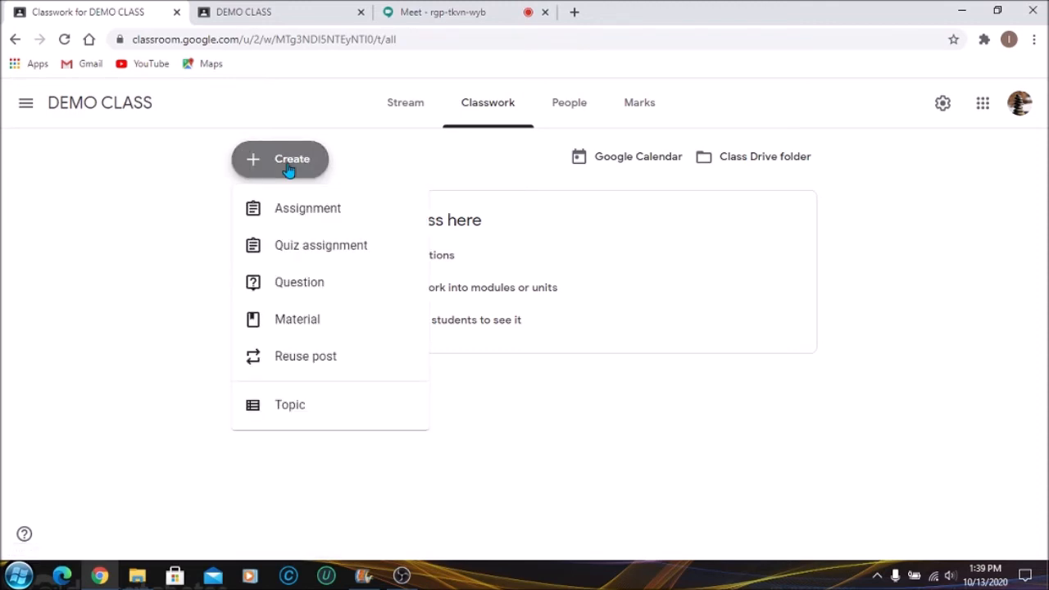
mouse_move(288, 403)
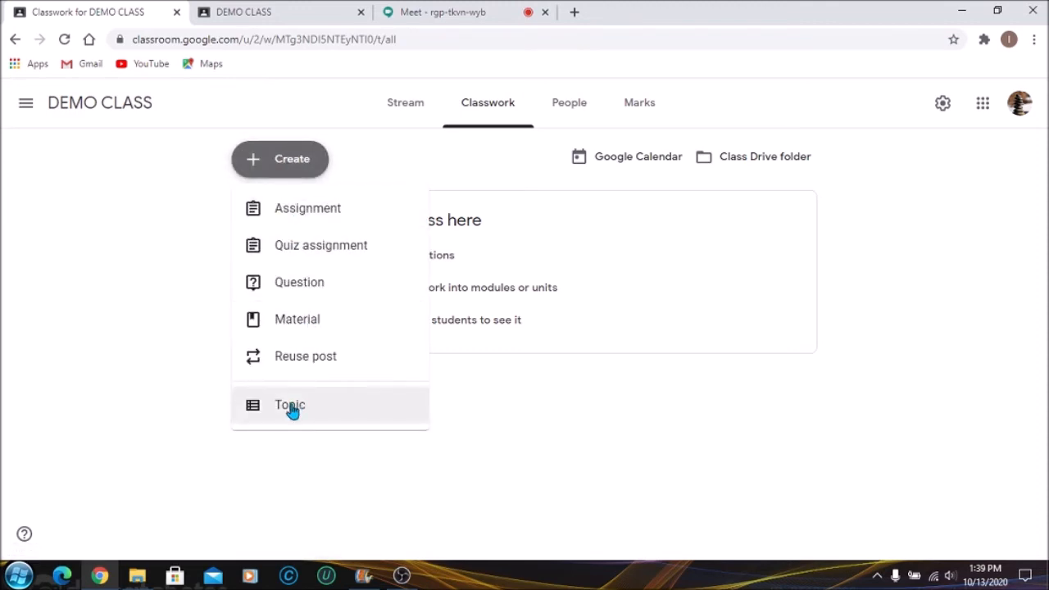
left_click(289, 405)
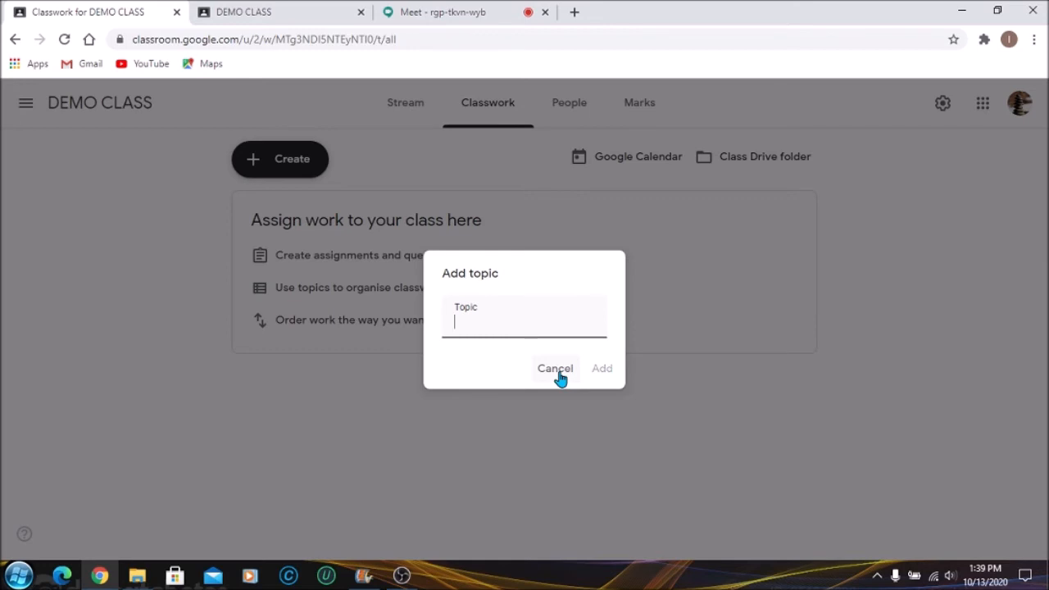
type("H")
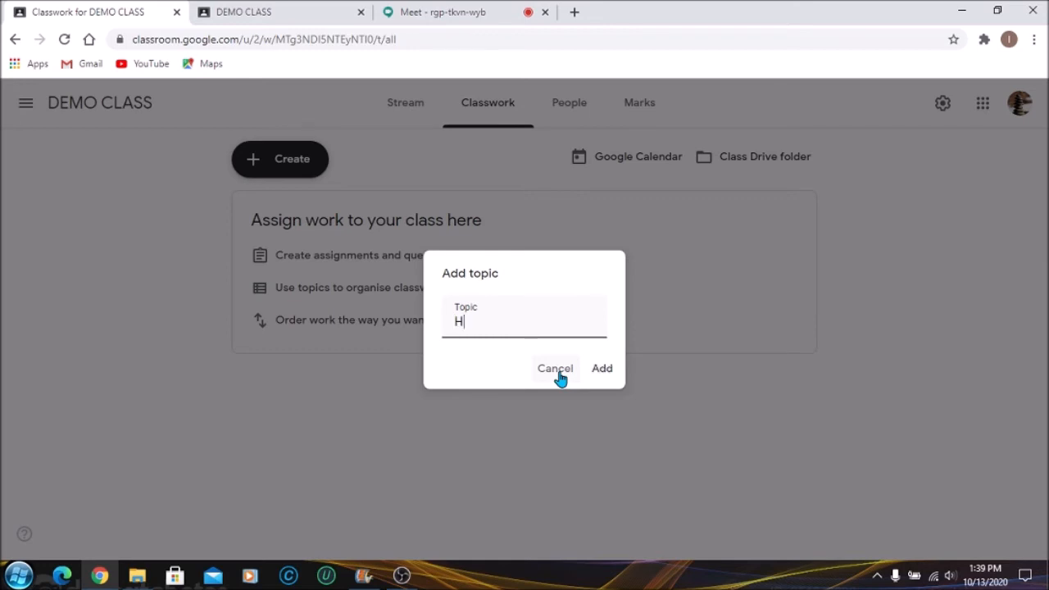
type("OMEROOM")
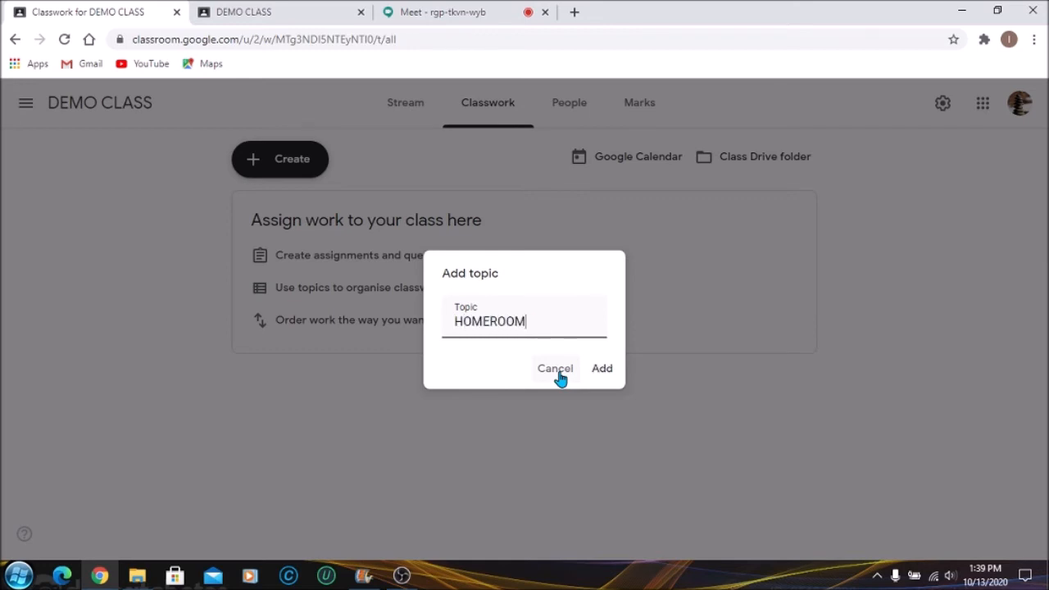
type("-")
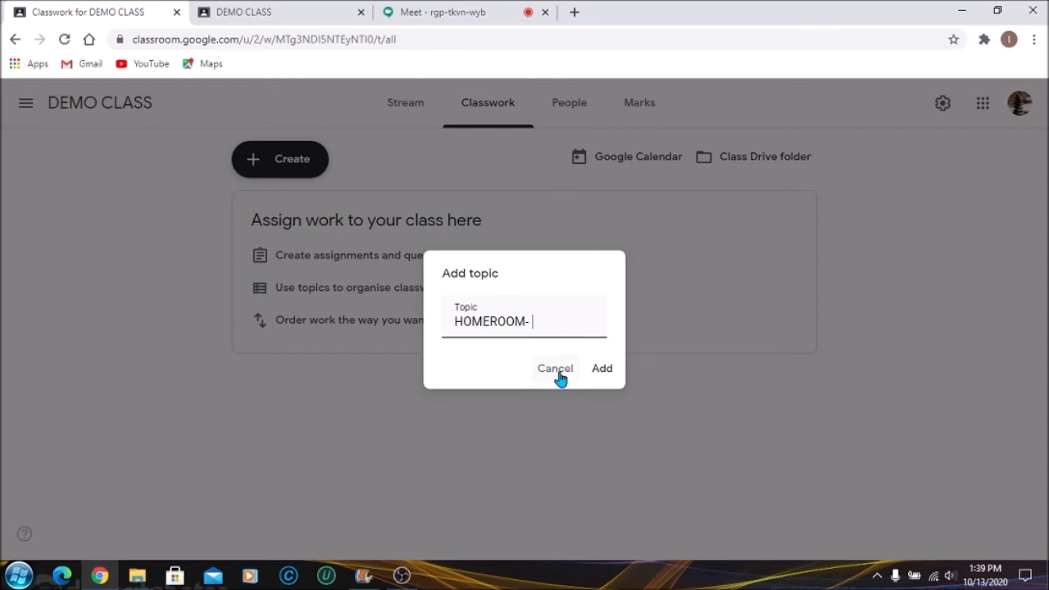
type("MY")
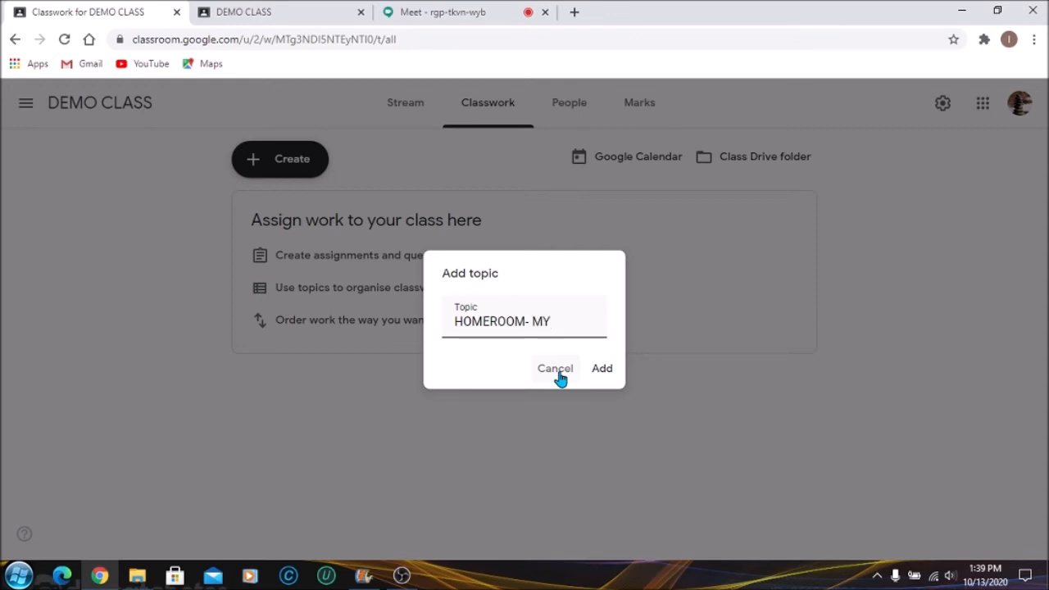
type("NAME")
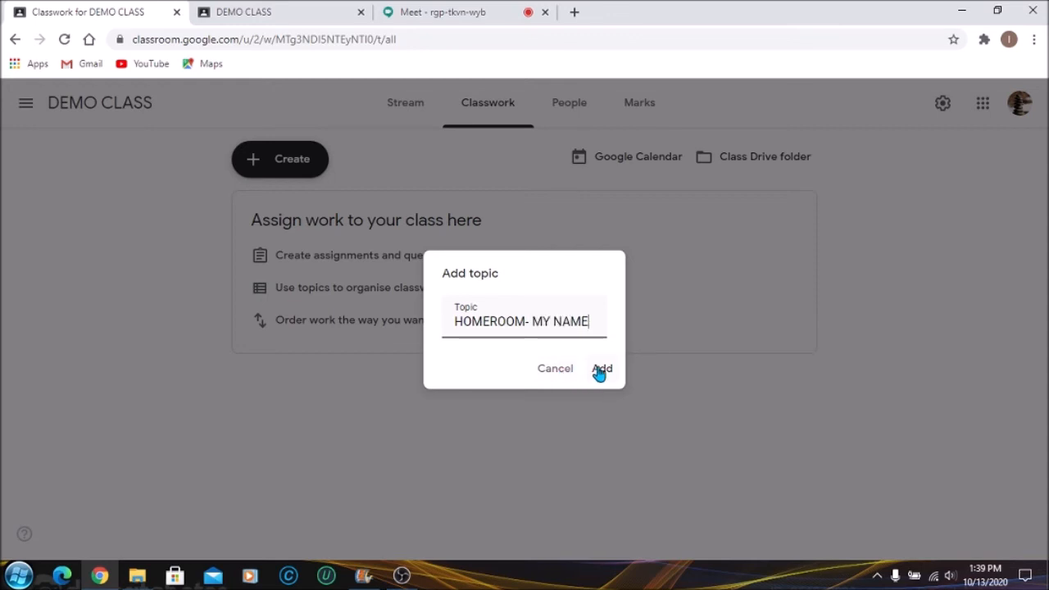
left_click(600, 367)
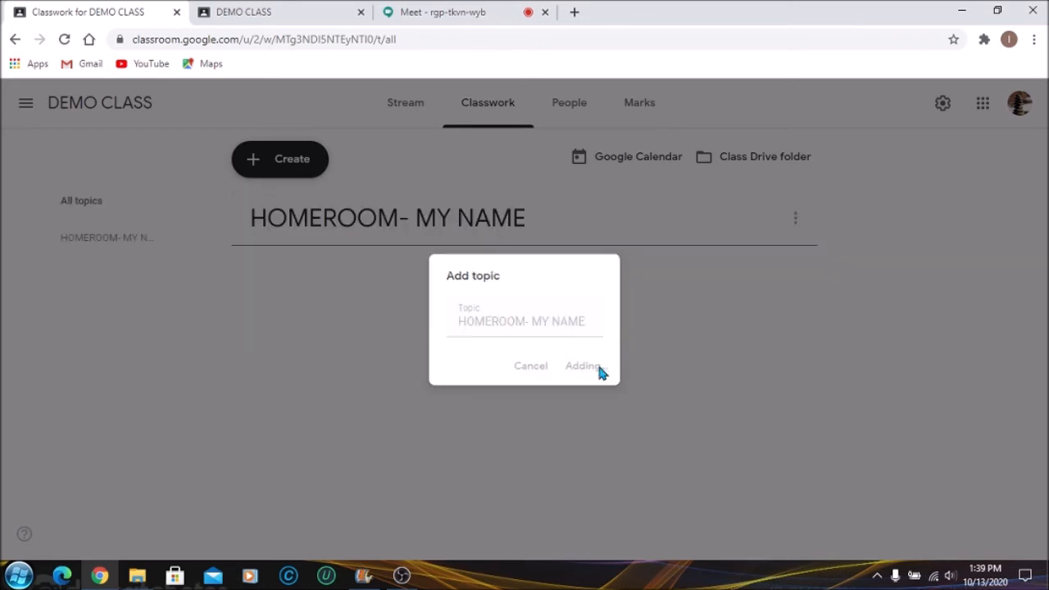
left_click(584, 366)
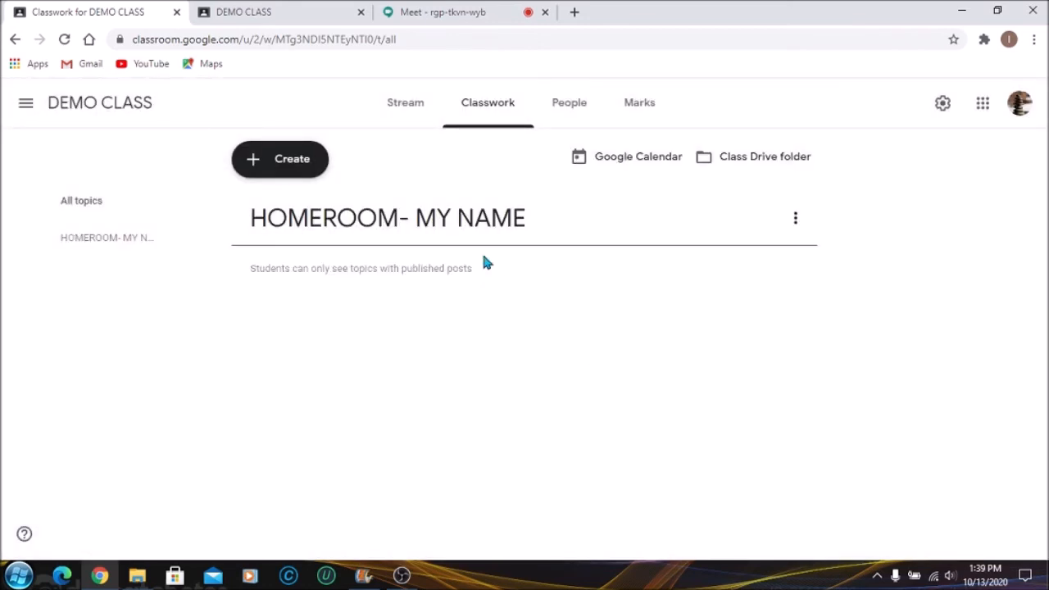
mouse_move(508, 259)
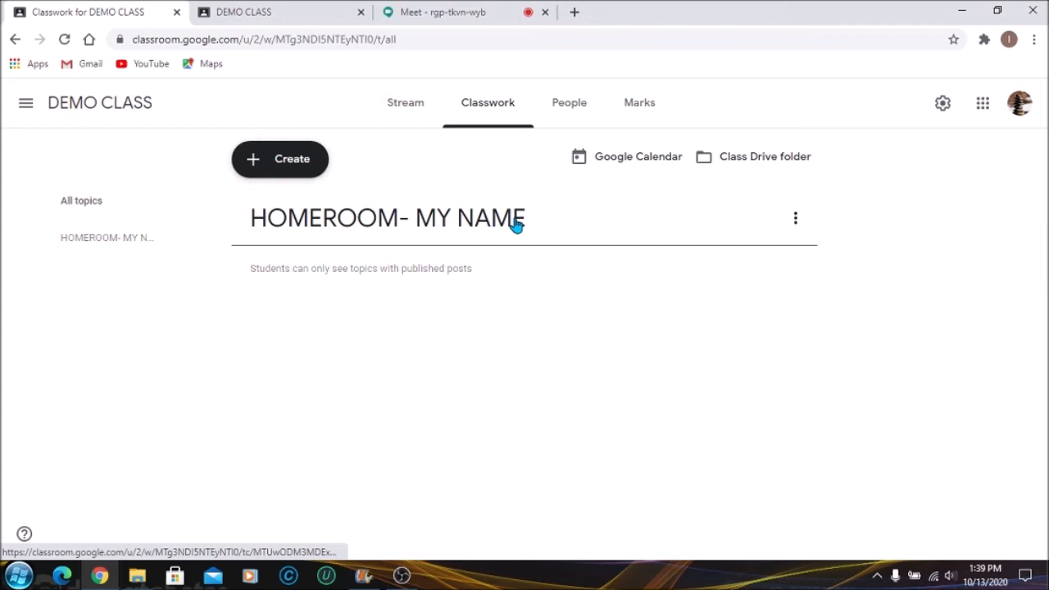
- Create a new question titled REGISTER OCTOBER 12,2020, correcting the extra year digit
left_click(278, 158)
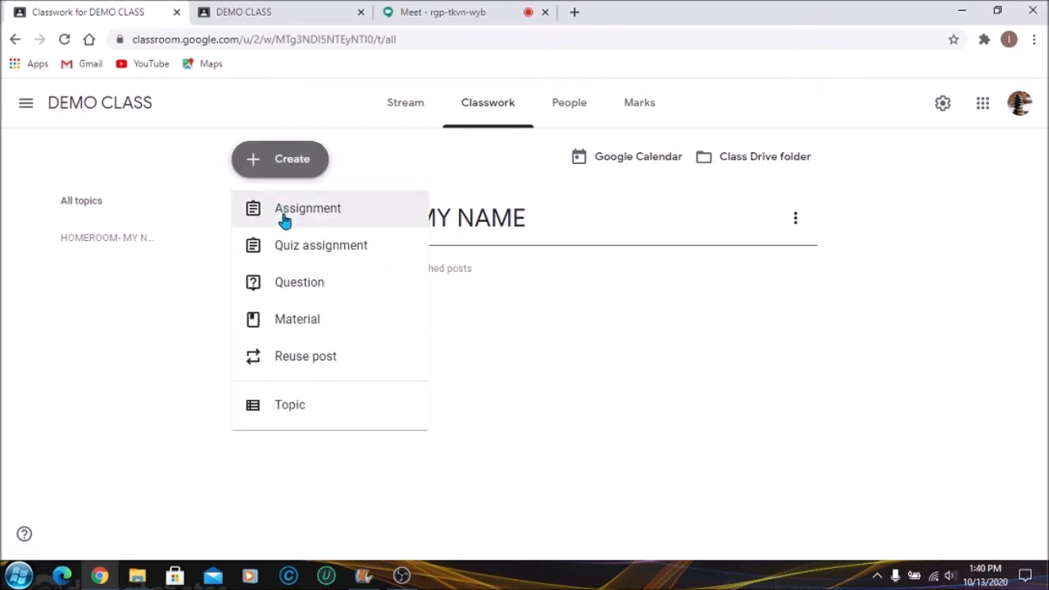
left_click(298, 282)
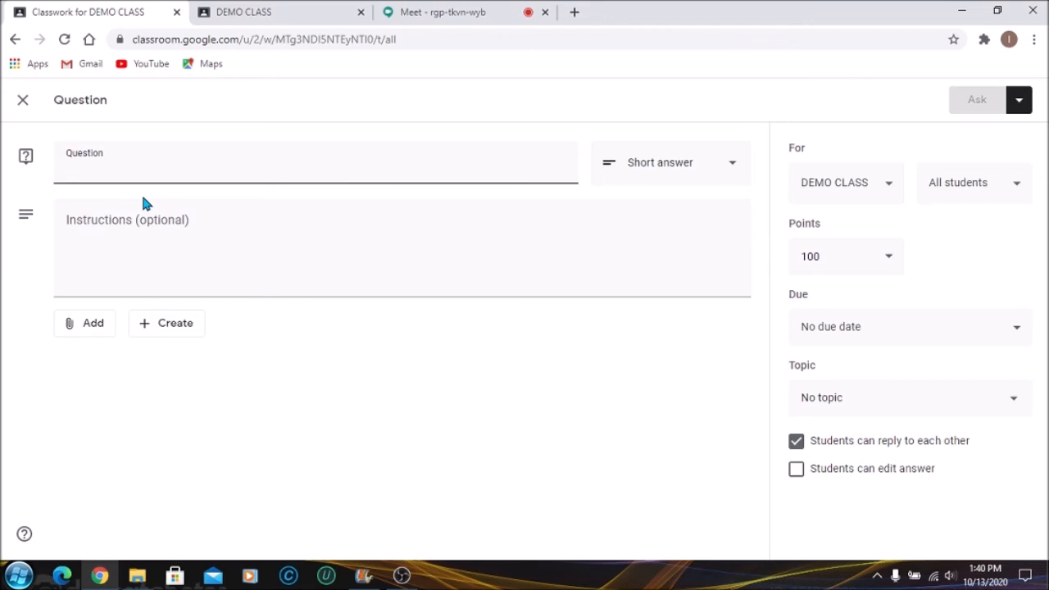
type("REGISTER")
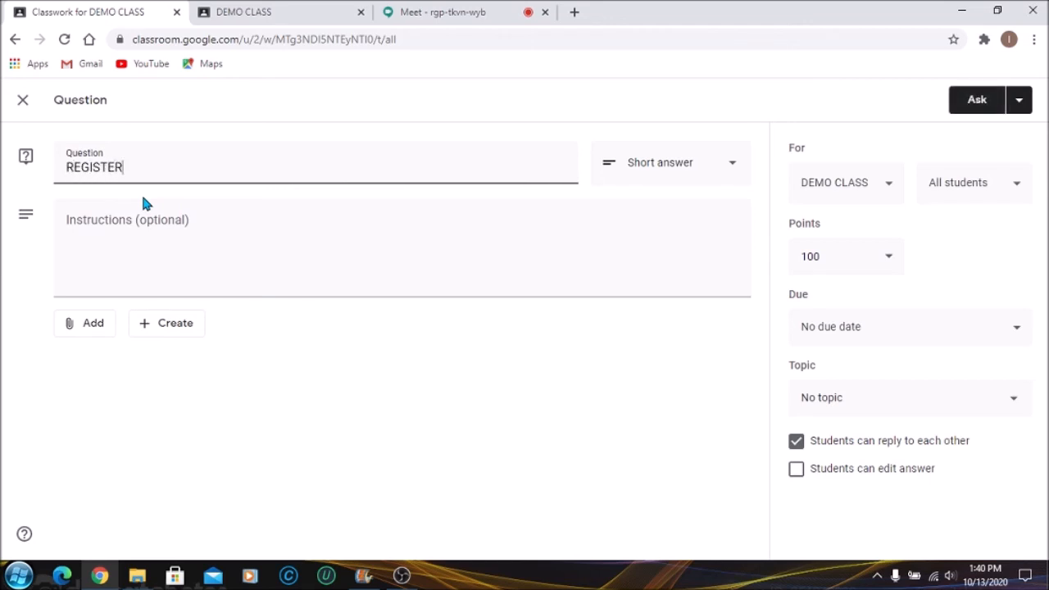
type("OCTOBER")
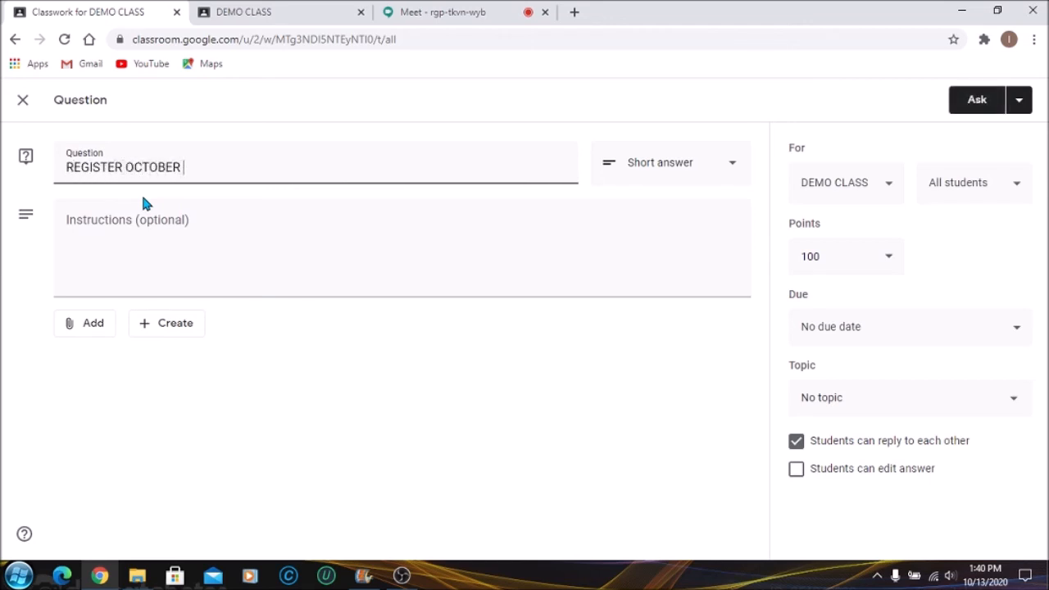
type("12,20202")
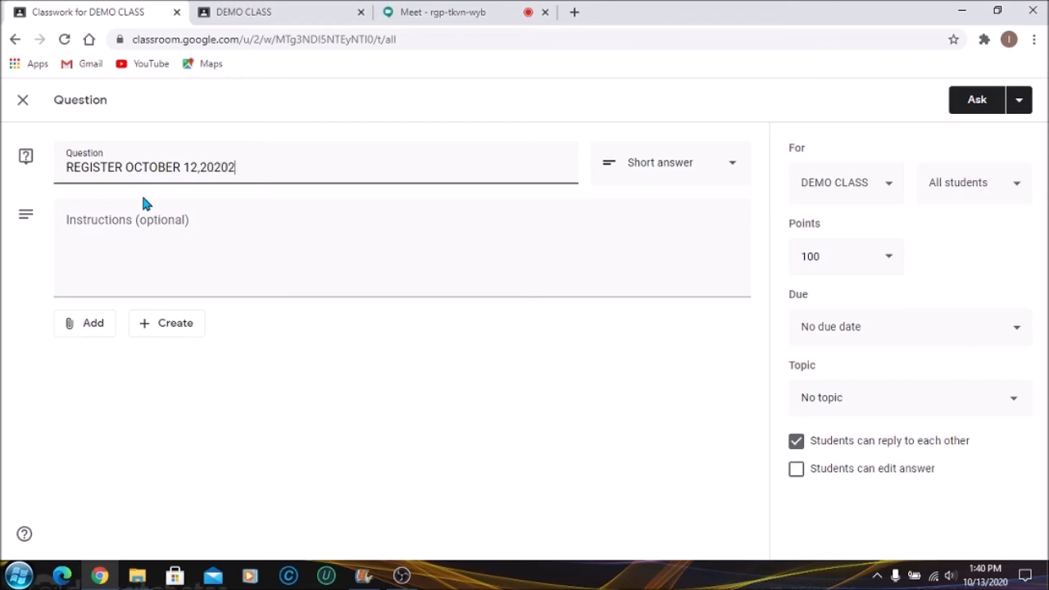
key("Backspace")
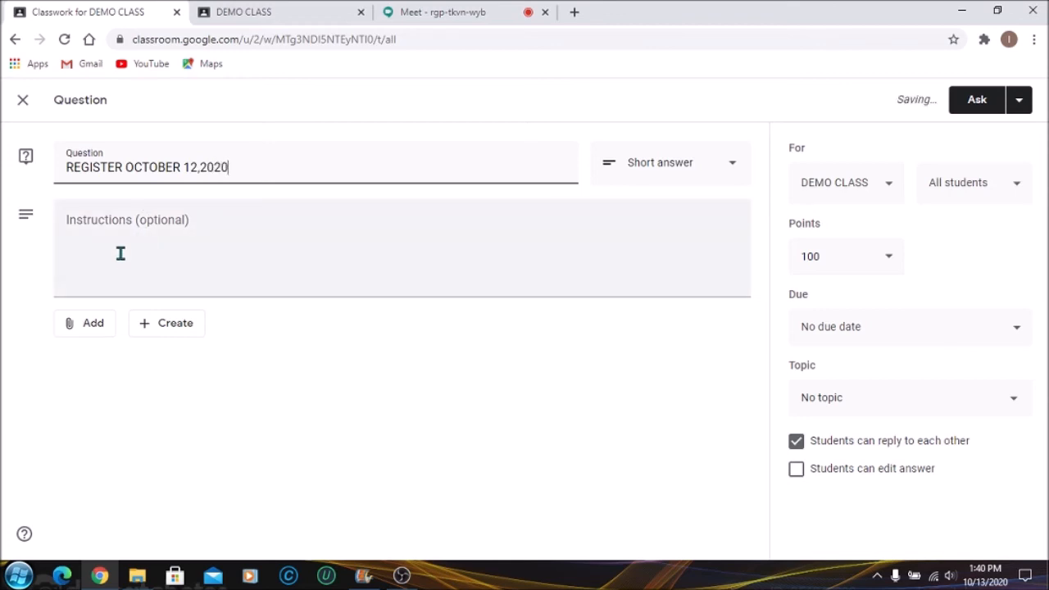
- Enter the instruction ARE YOU PRESENT for the question
type("ARE YOU")
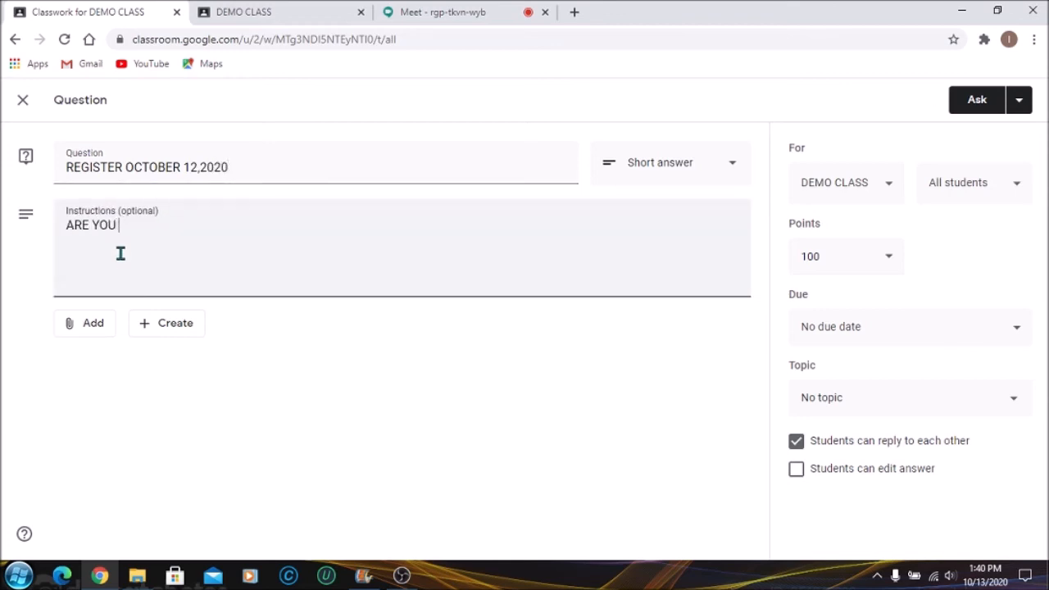
type("PRESENT")
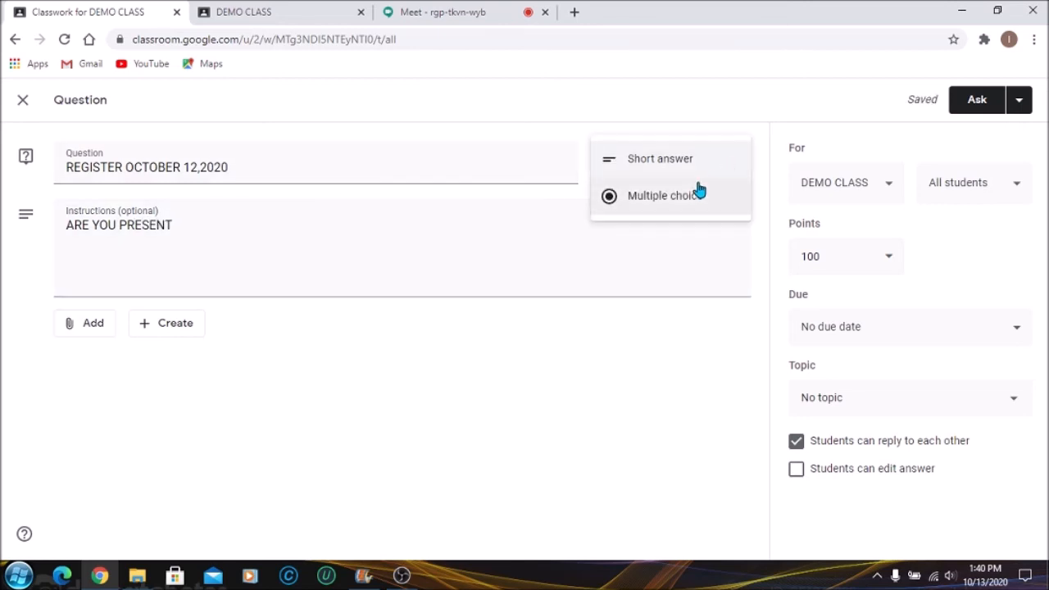
- Add multiple-choice answers YES MISS, YES MISS BUT LOGGED IN LATE and YES MISS BUT HAVING INTERNET ISSUES
left_click(666, 195)
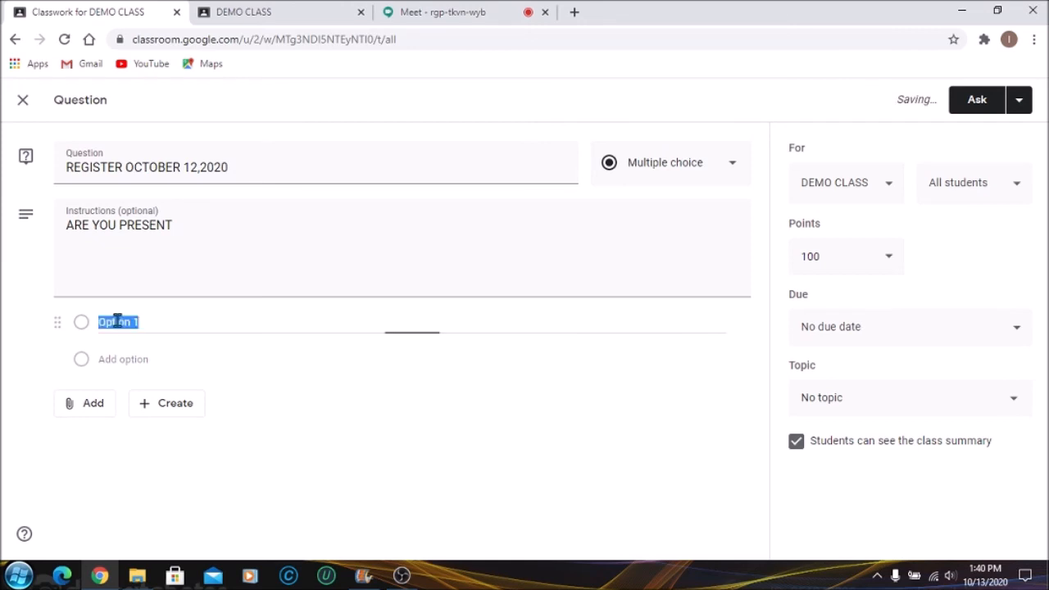
type("YES MISS")
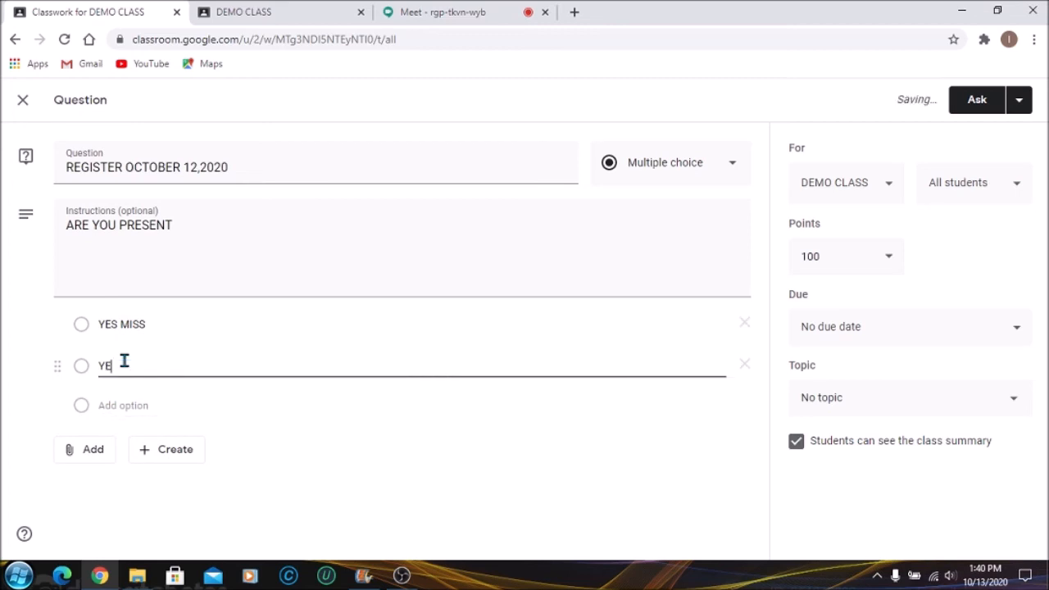
type("S MISS BUT LOGGED")
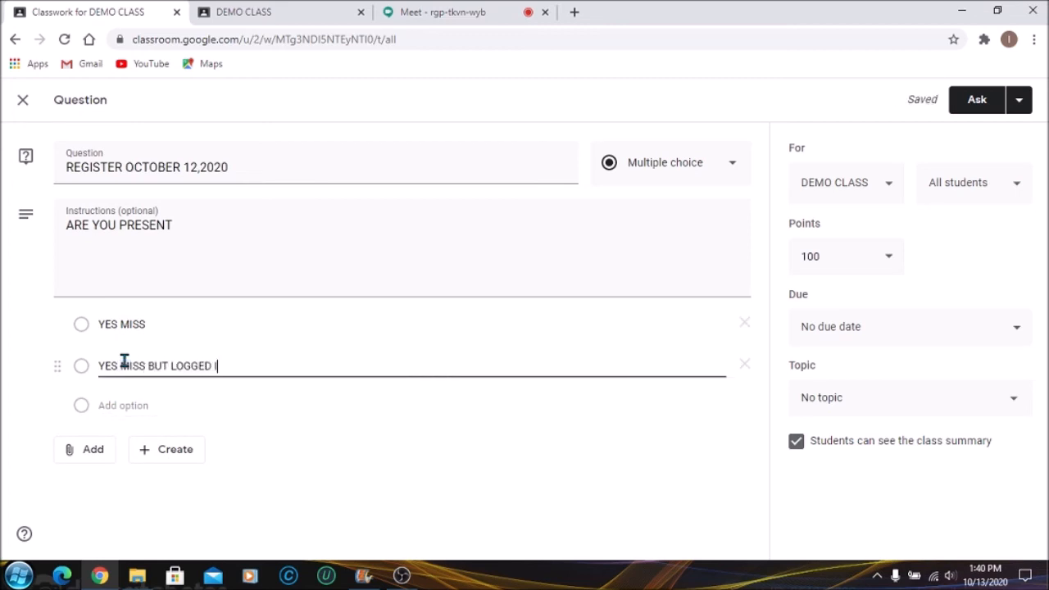
type("IN LATE")
left_click(411, 405)
type("YES MIS")
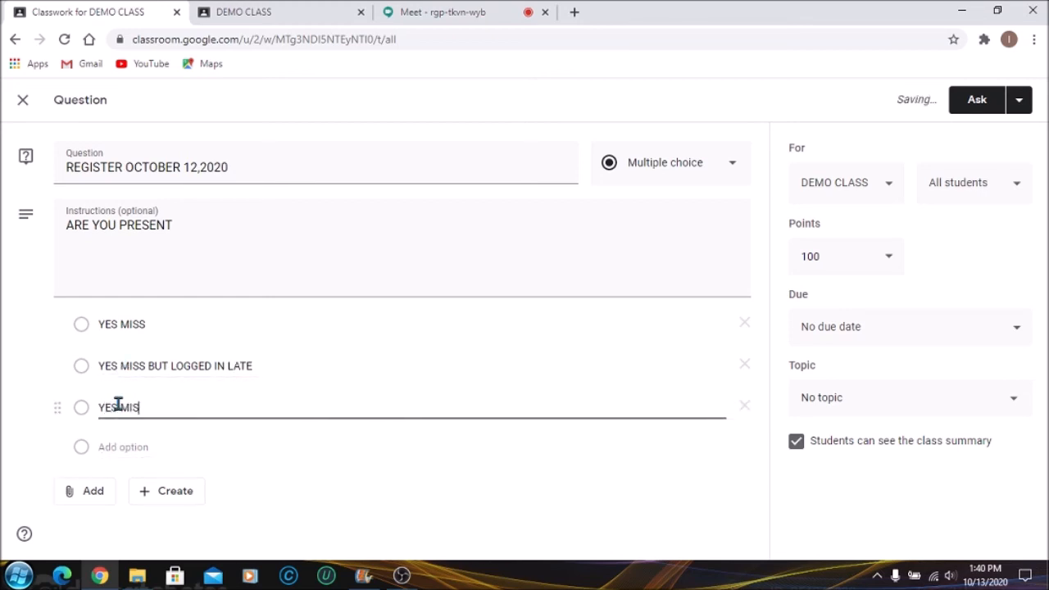
type("BUT HAVI")
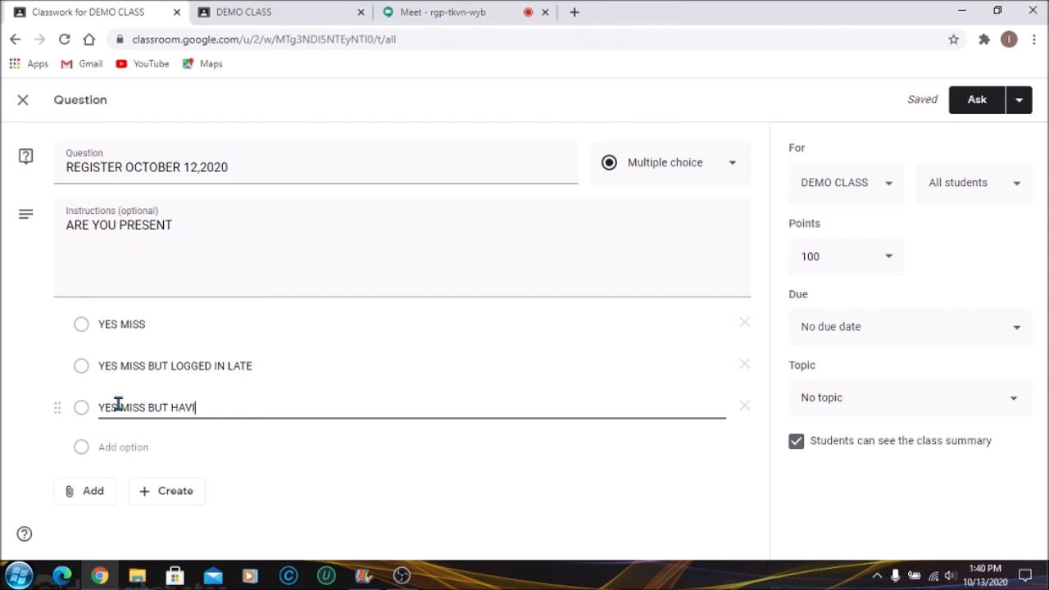
type("NG INTERNEST")
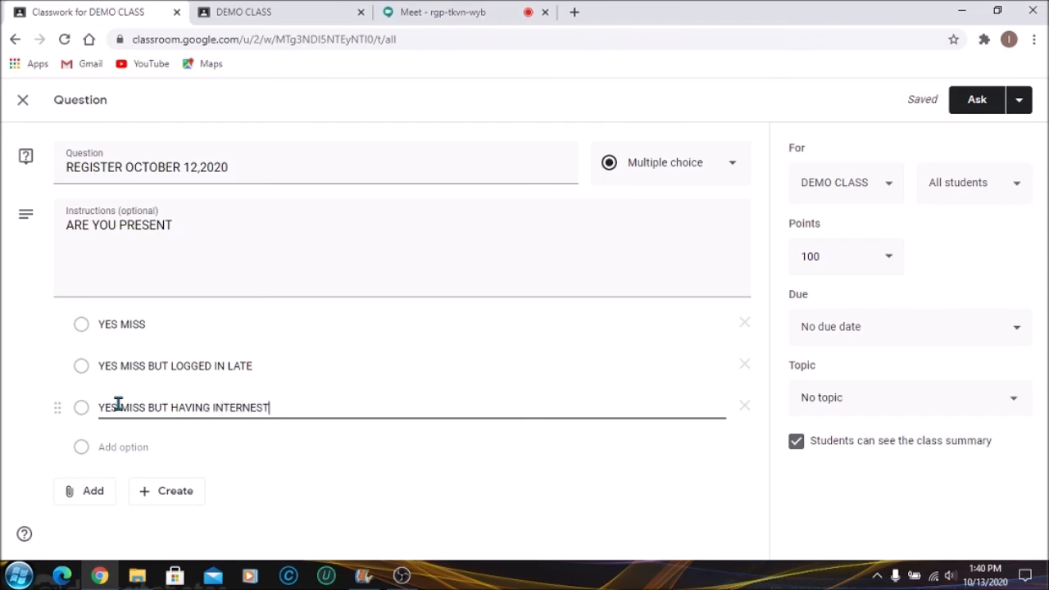
key("Backspace")
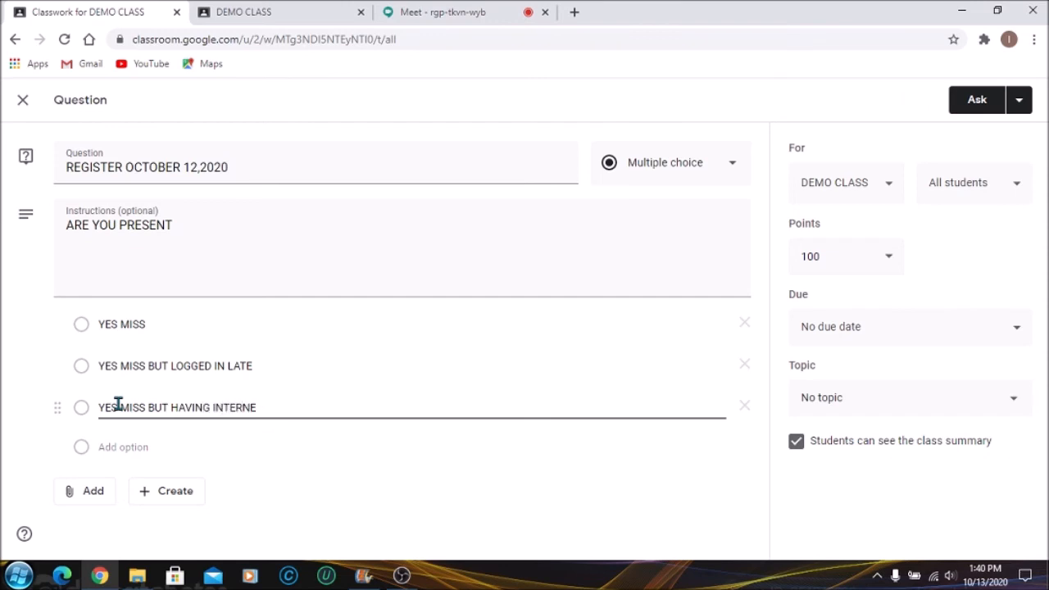
type("T ISSUES")
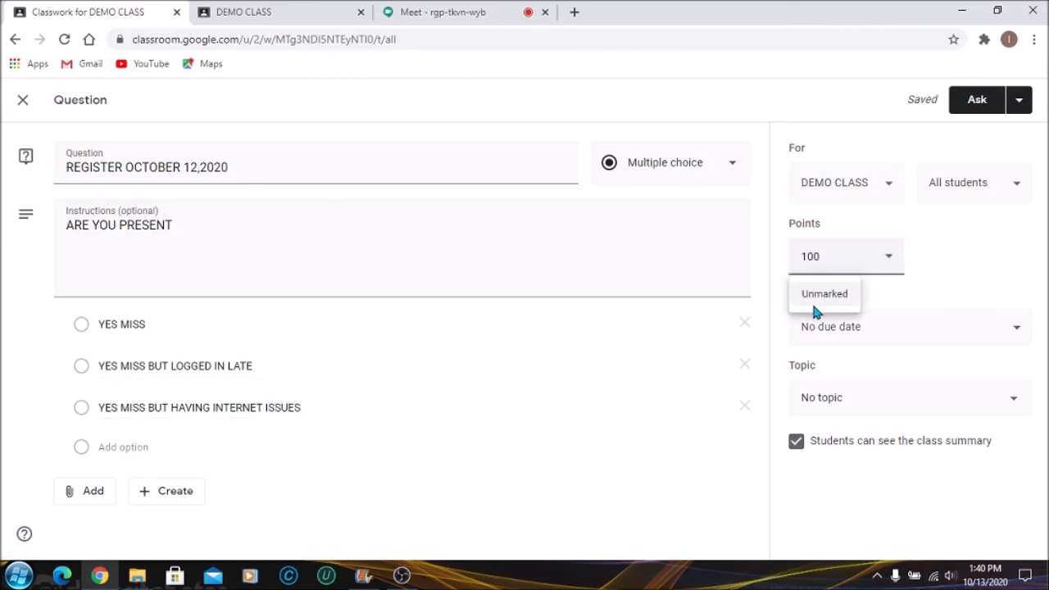
- Set Points to Unmarked and the due date to Monday 12 October
left_click(822, 294)
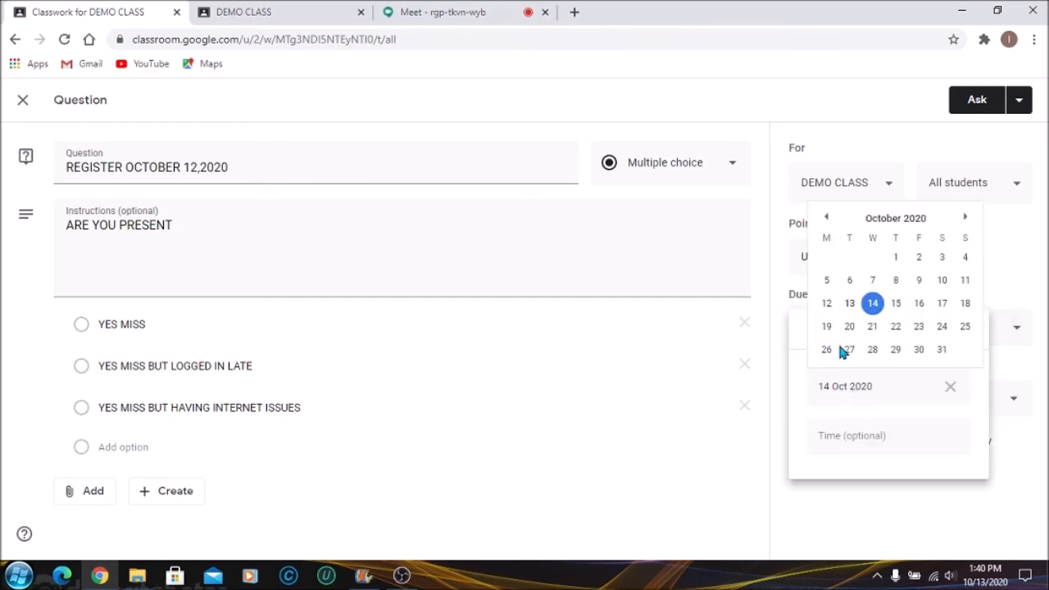
left_click(826, 302)
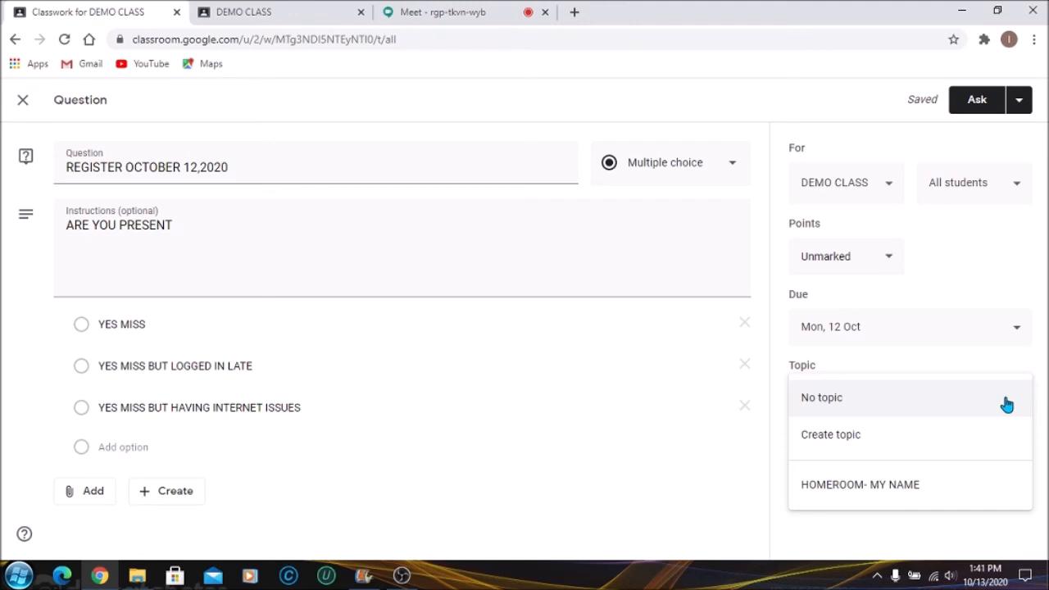
mouse_move(944, 413)
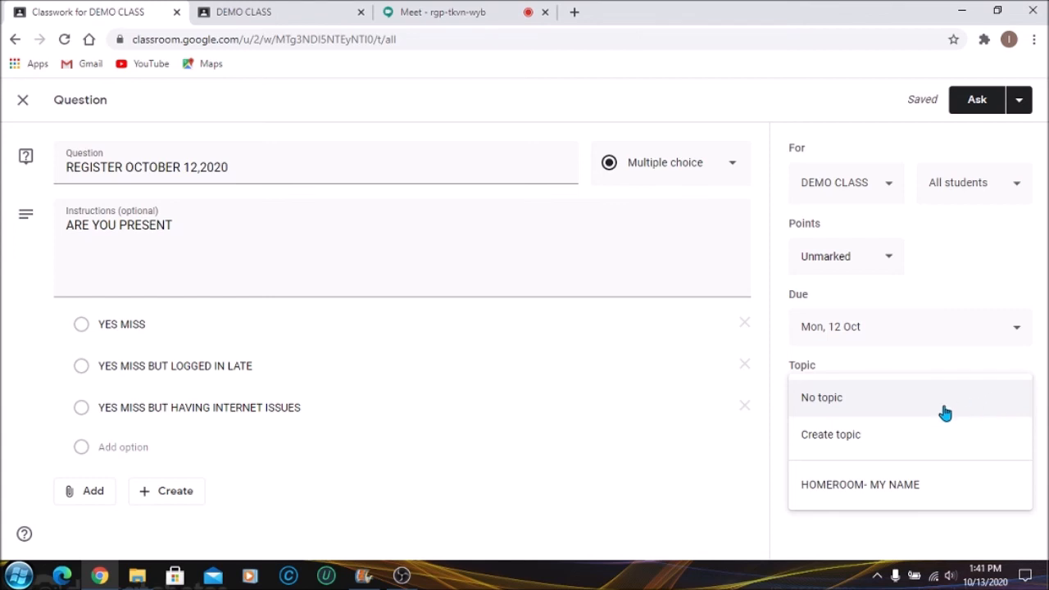
mouse_move(861, 492)
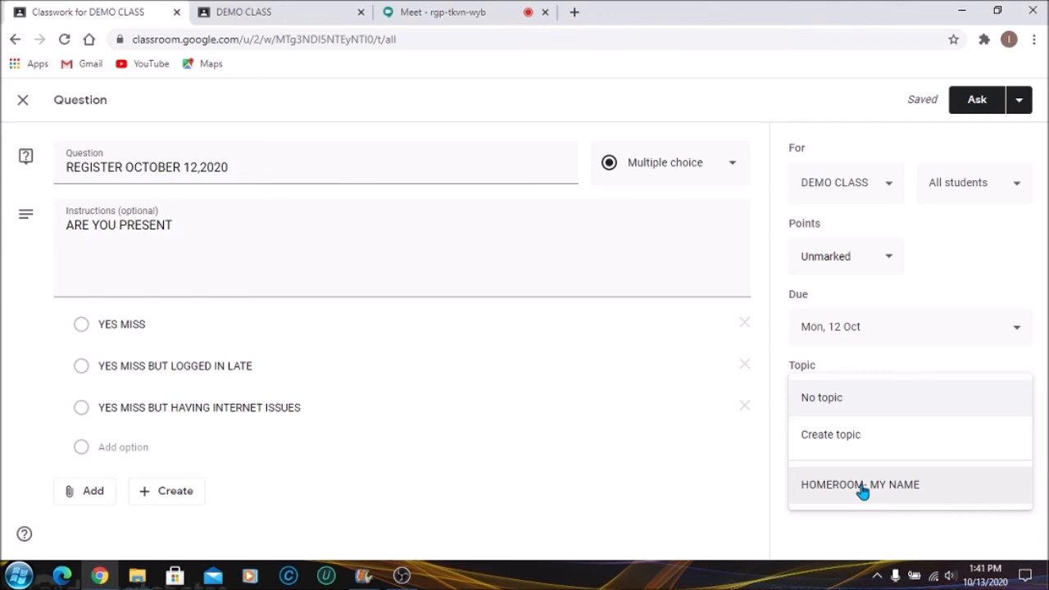
mouse_move(1019, 405)
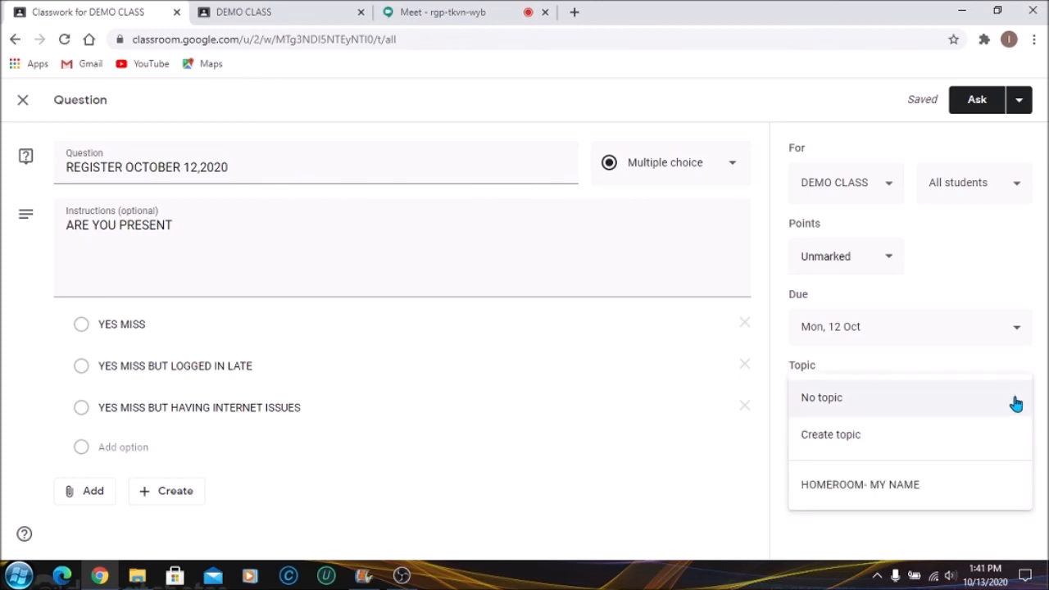
mouse_move(871, 485)
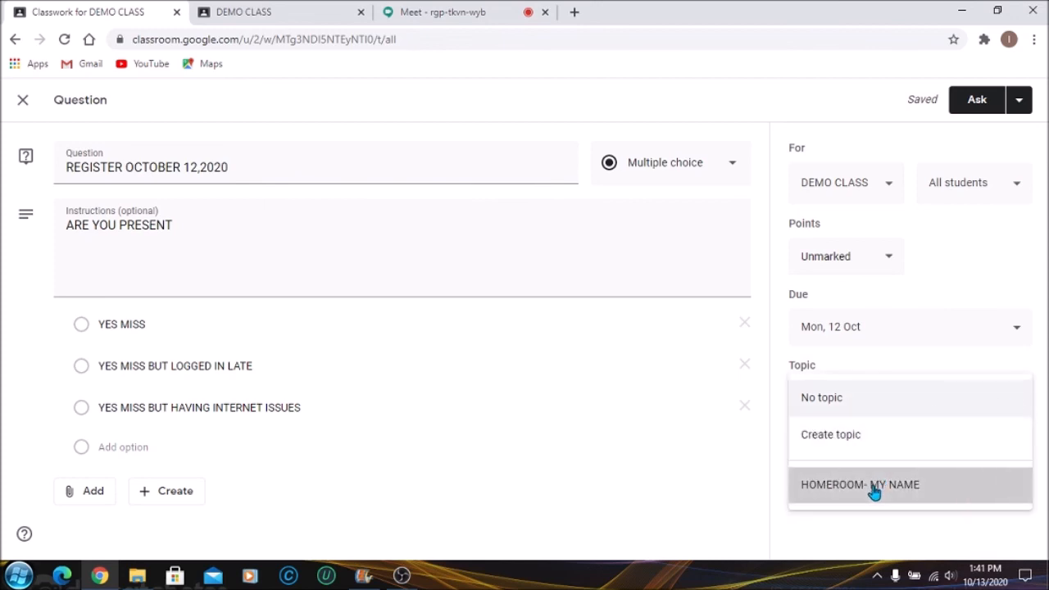
- Assign the question to the HOMEROOM- MY NAME topic
left_click(858, 486)
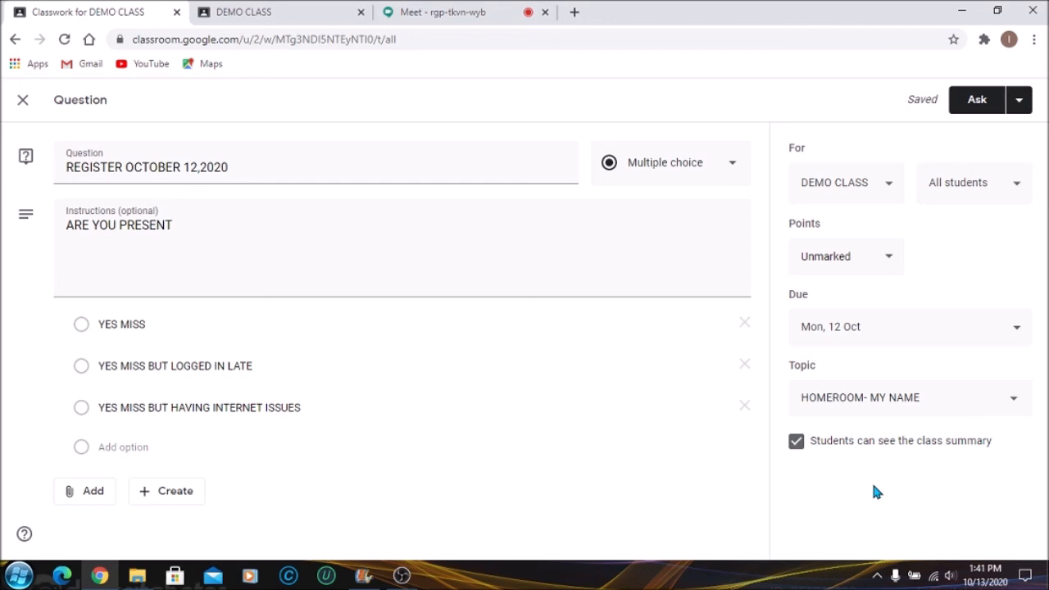
mouse_move(916, 433)
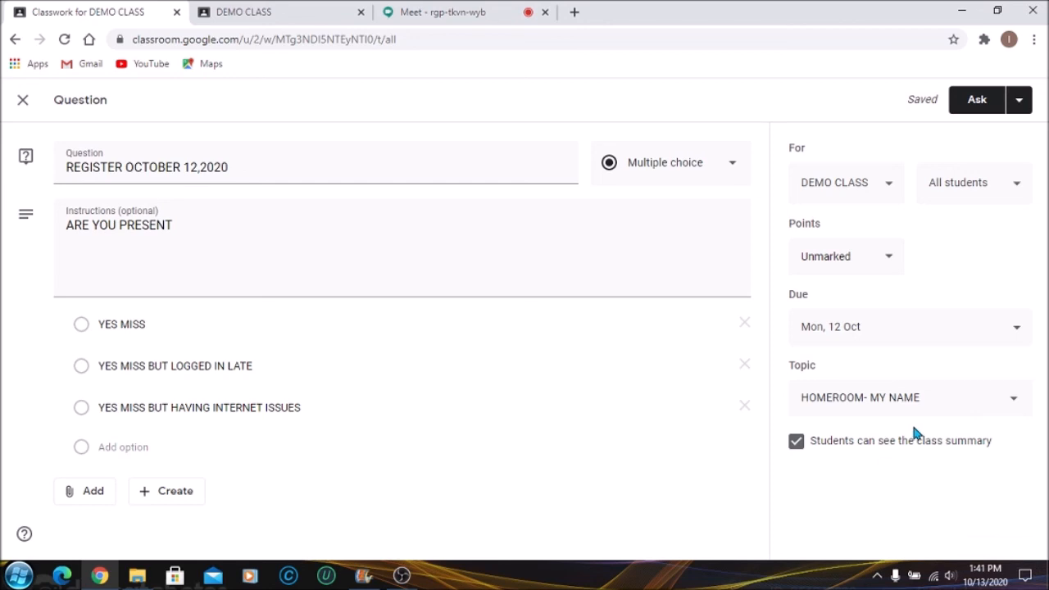
mouse_move(1010, 403)
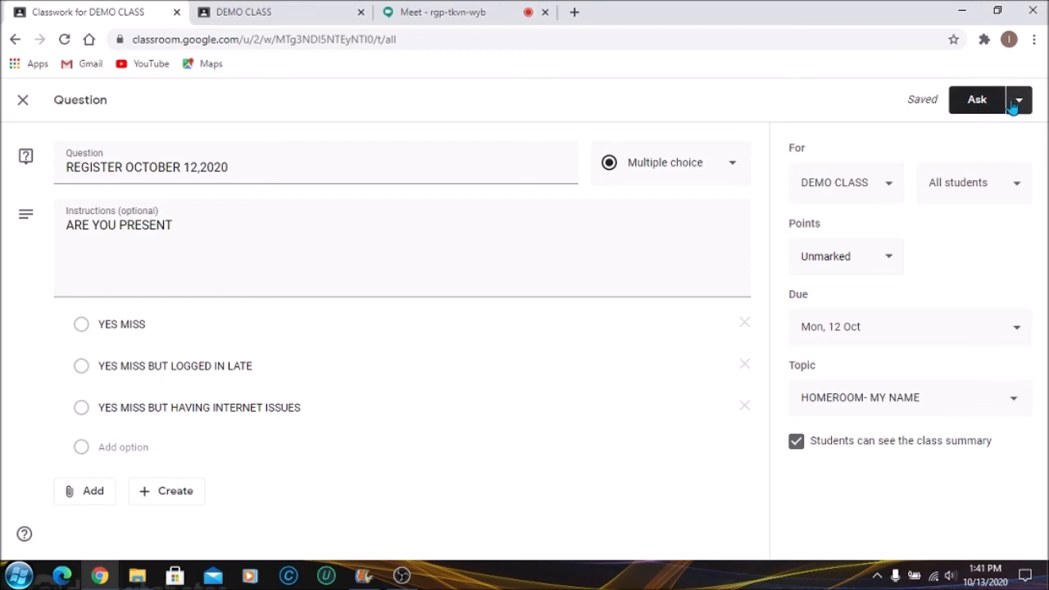
- Publish the question with Ask and land back on the DEMO CLASS classwork page
left_click(1017, 100)
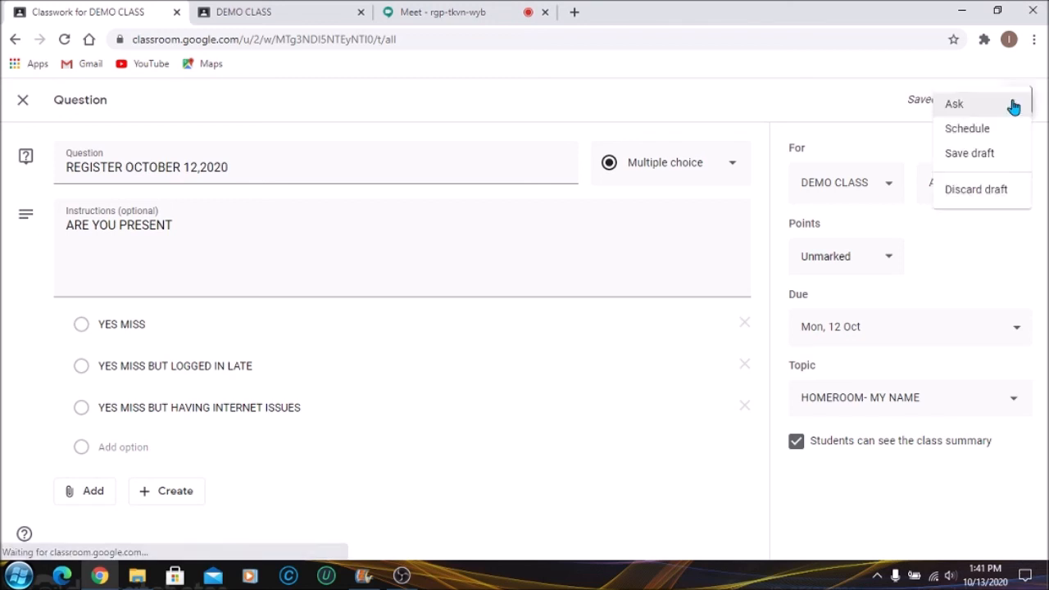
mouse_move(892, 131)
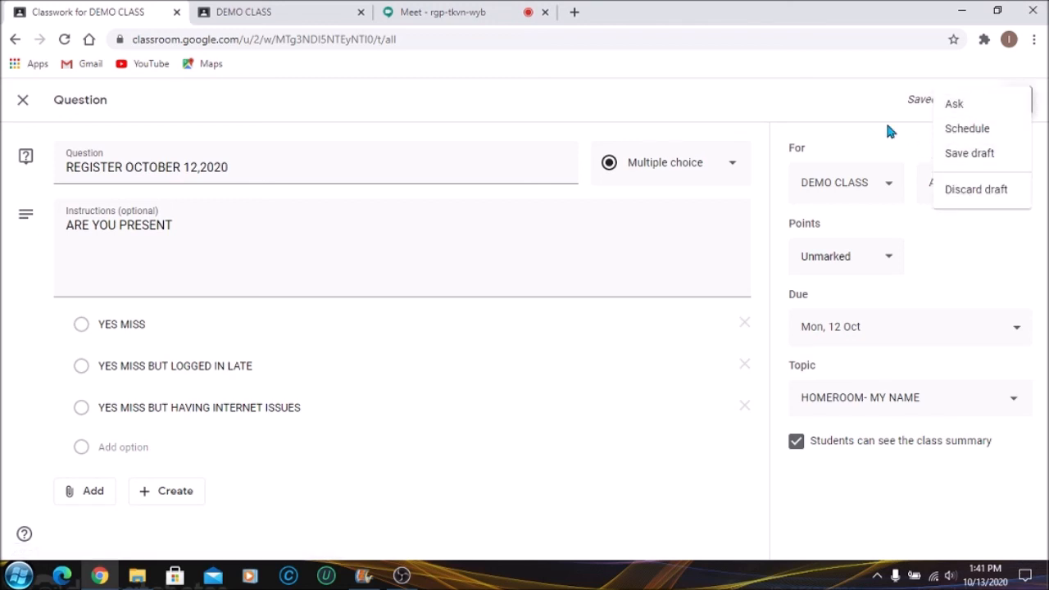
left_click(969, 154)
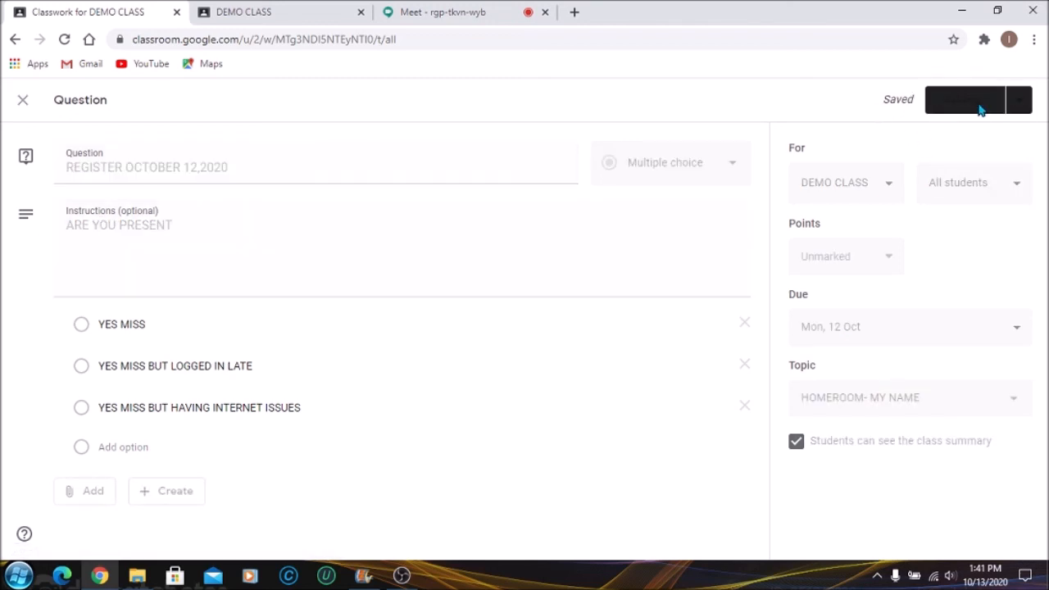
left_click(963, 100)
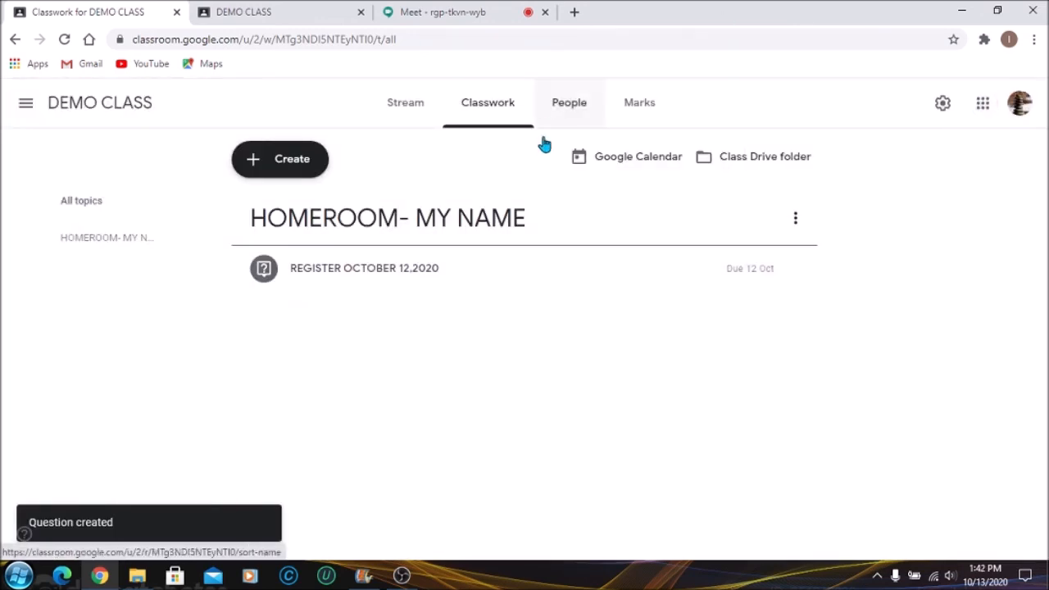
mouse_move(505, 271)
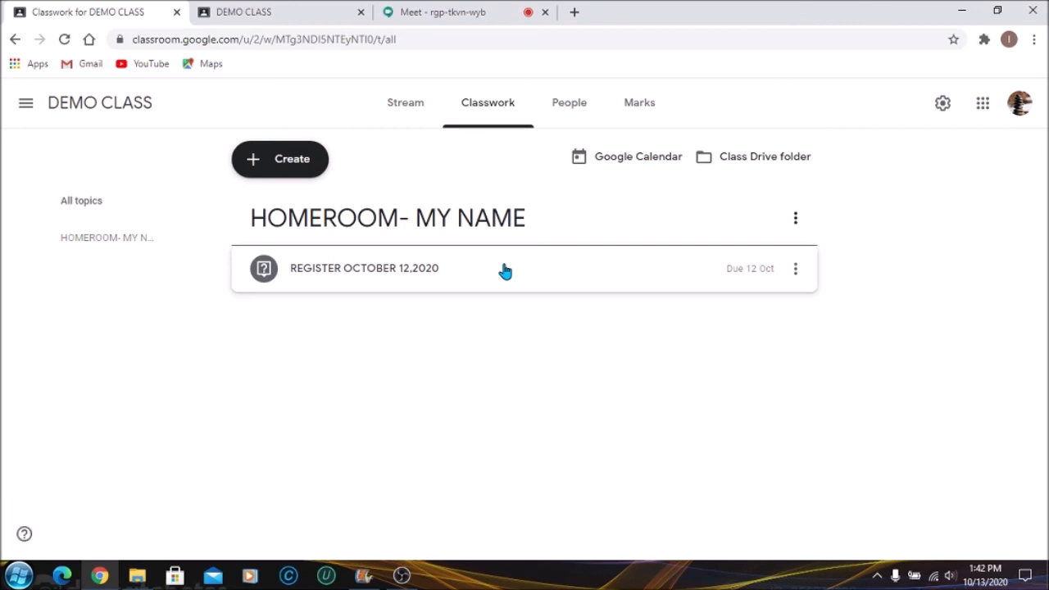
mouse_move(462, 319)
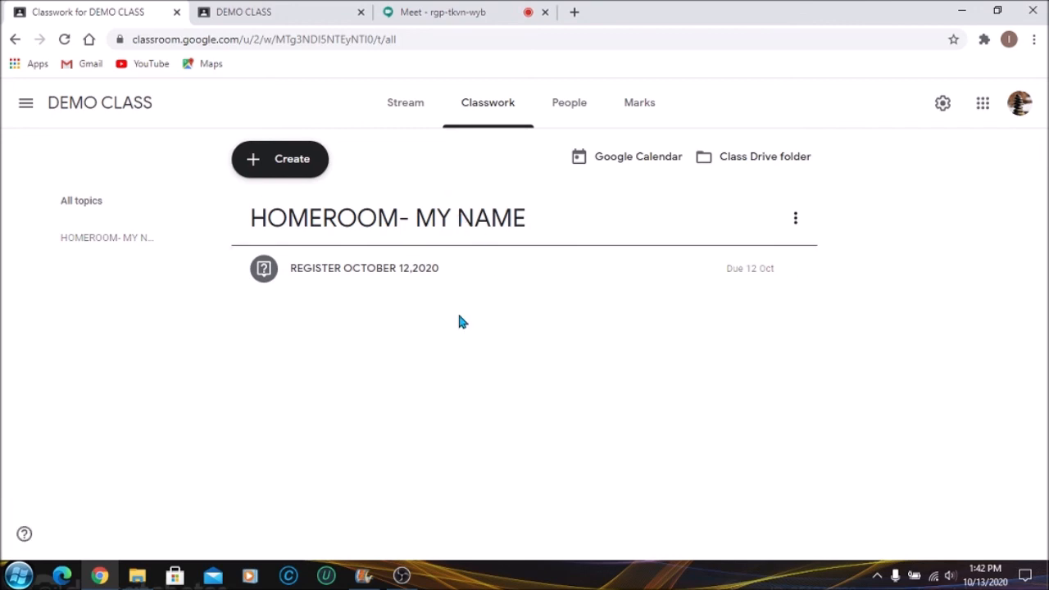
mouse_move(467, 565)
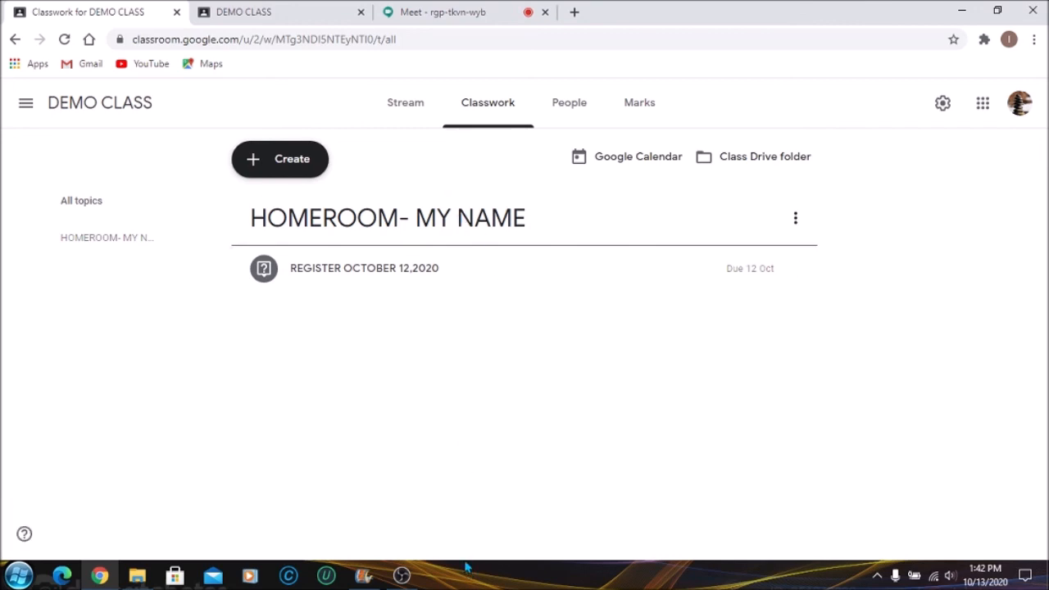
mouse_move(484, 293)
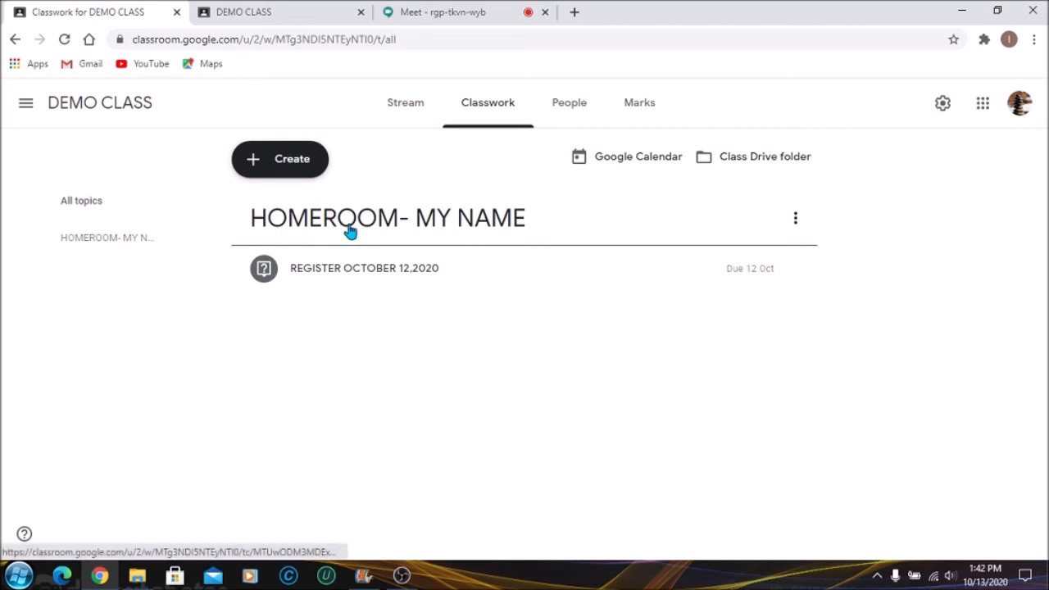
mouse_move(401, 228)
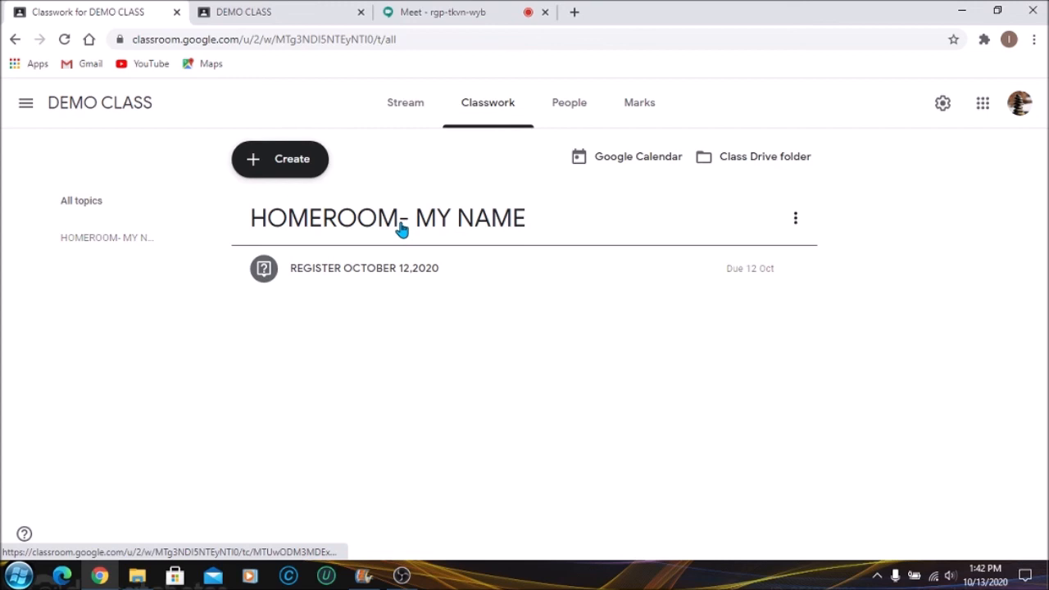